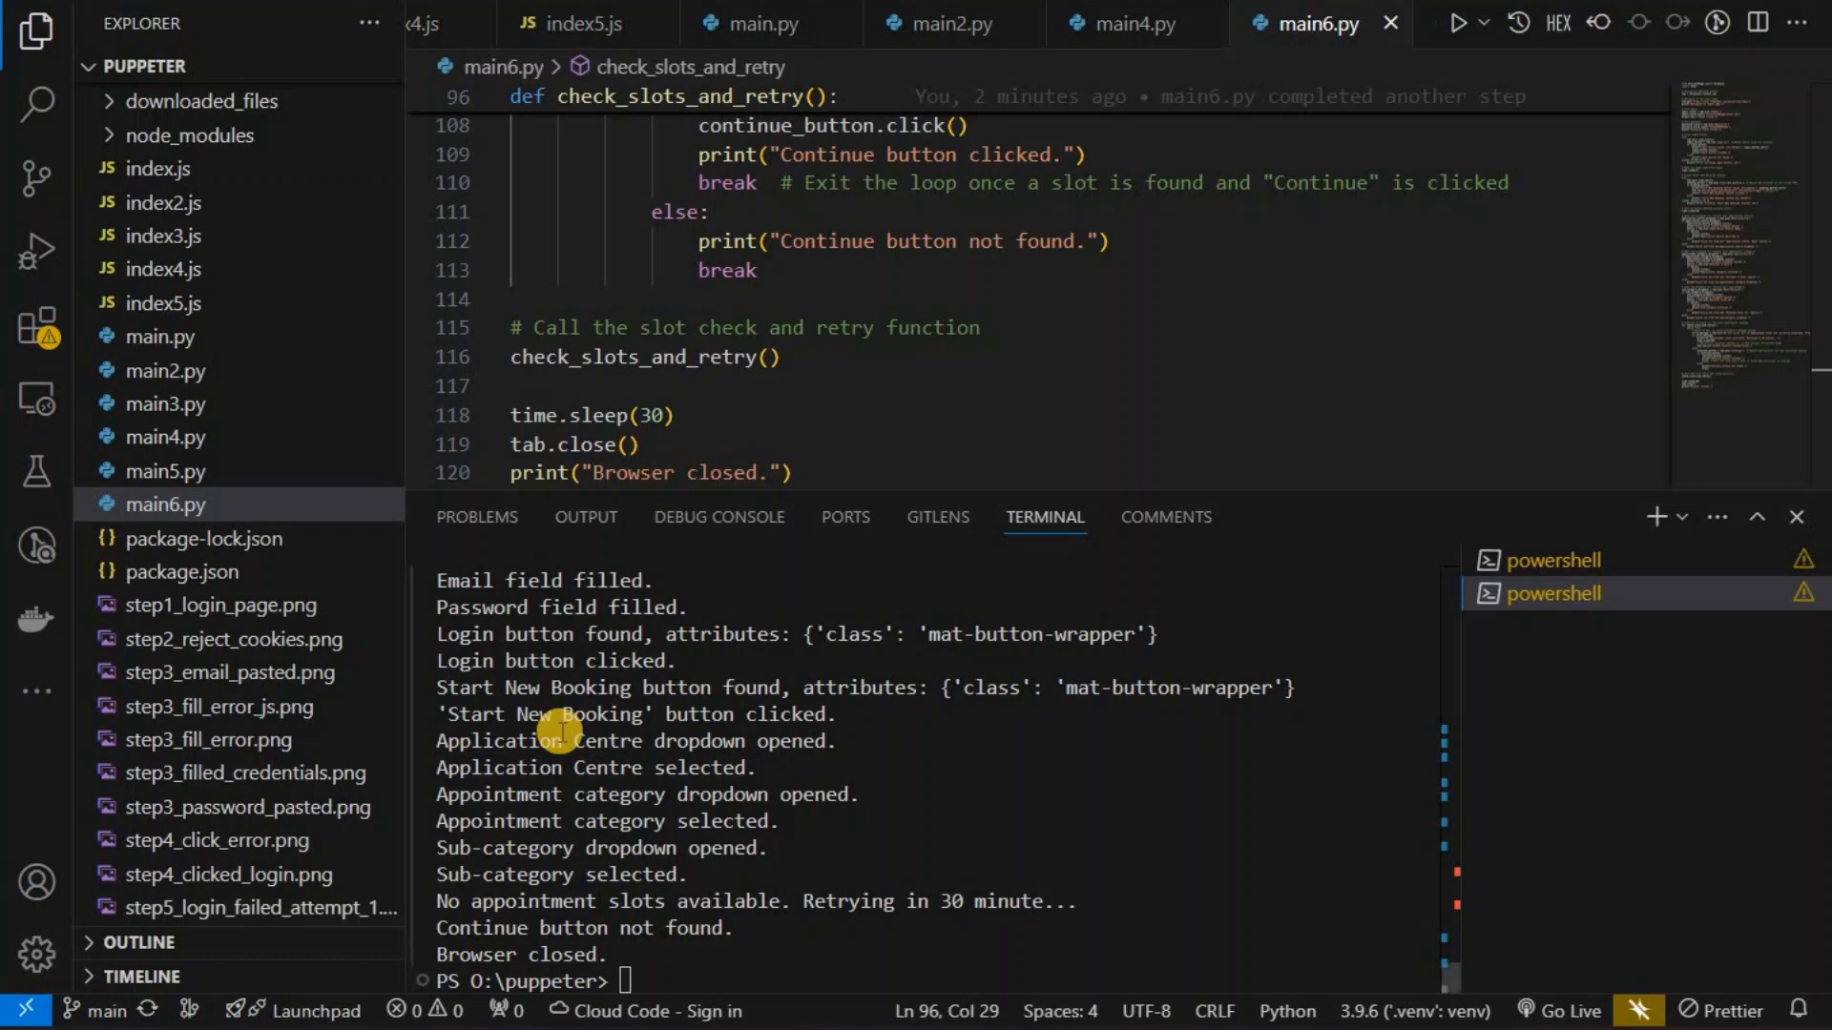
mouse_move(864, 826)
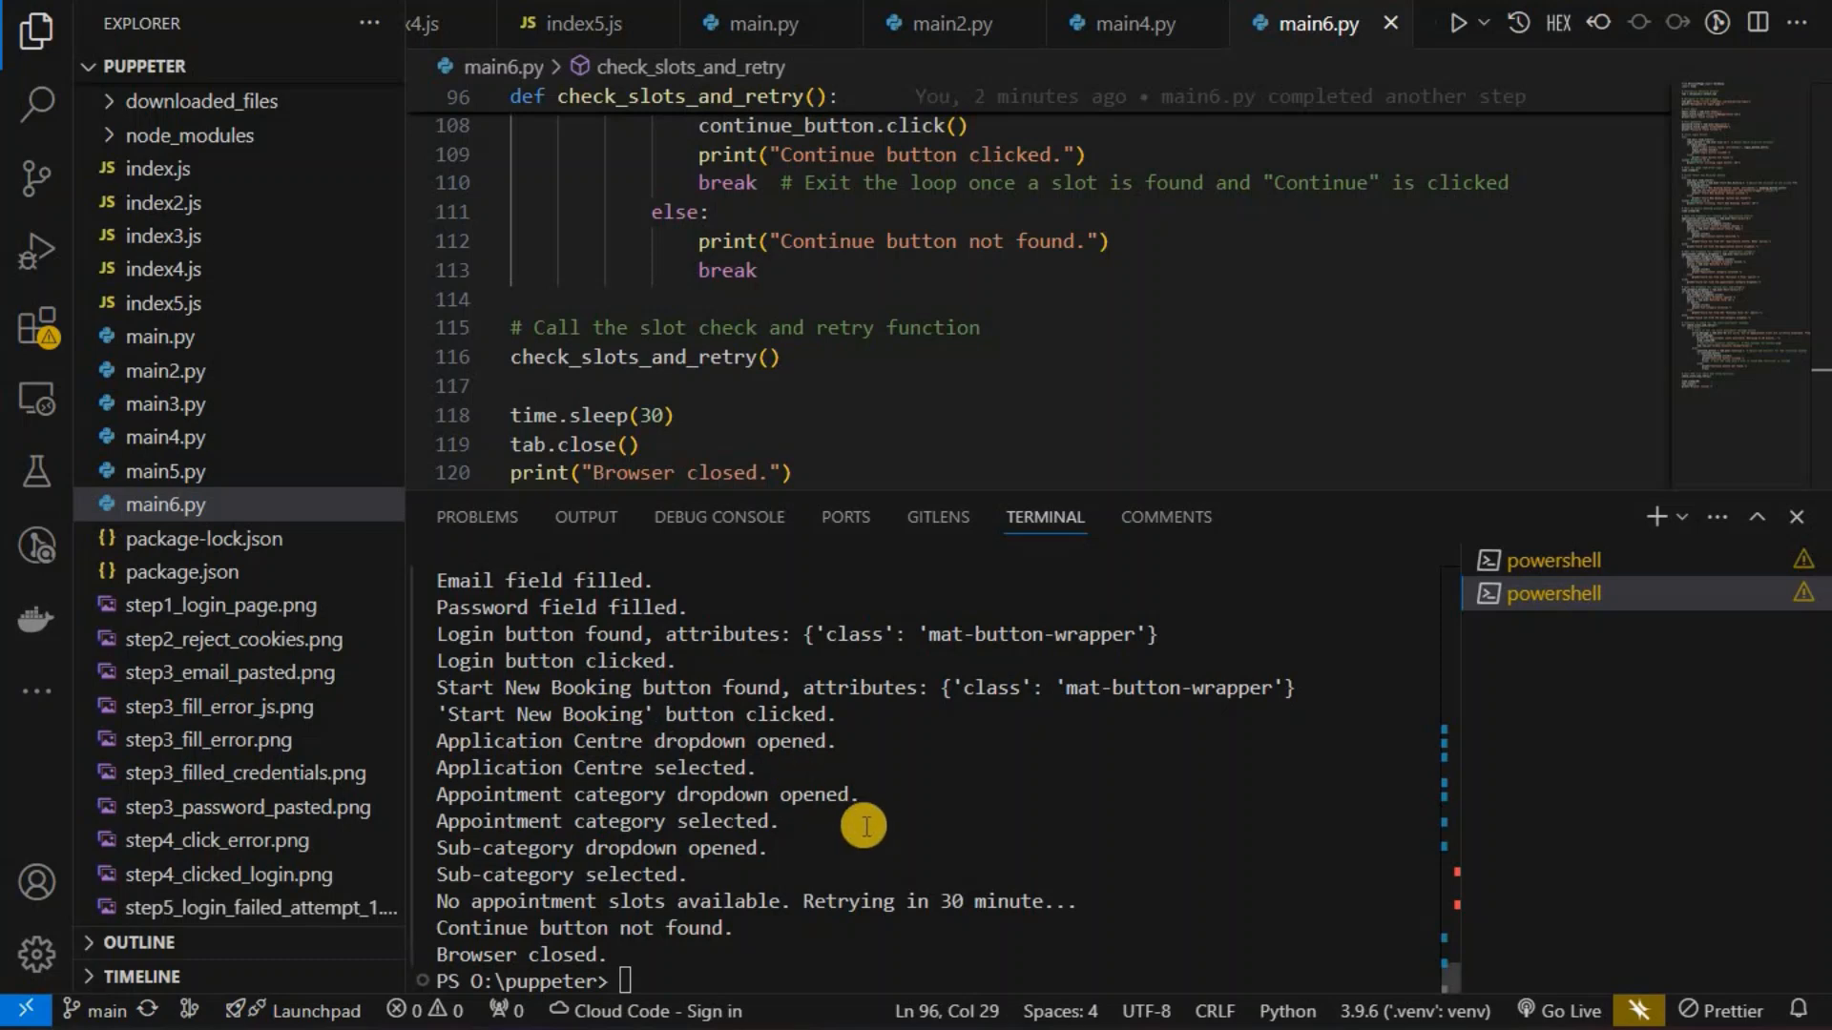
mouse_move(867, 775)
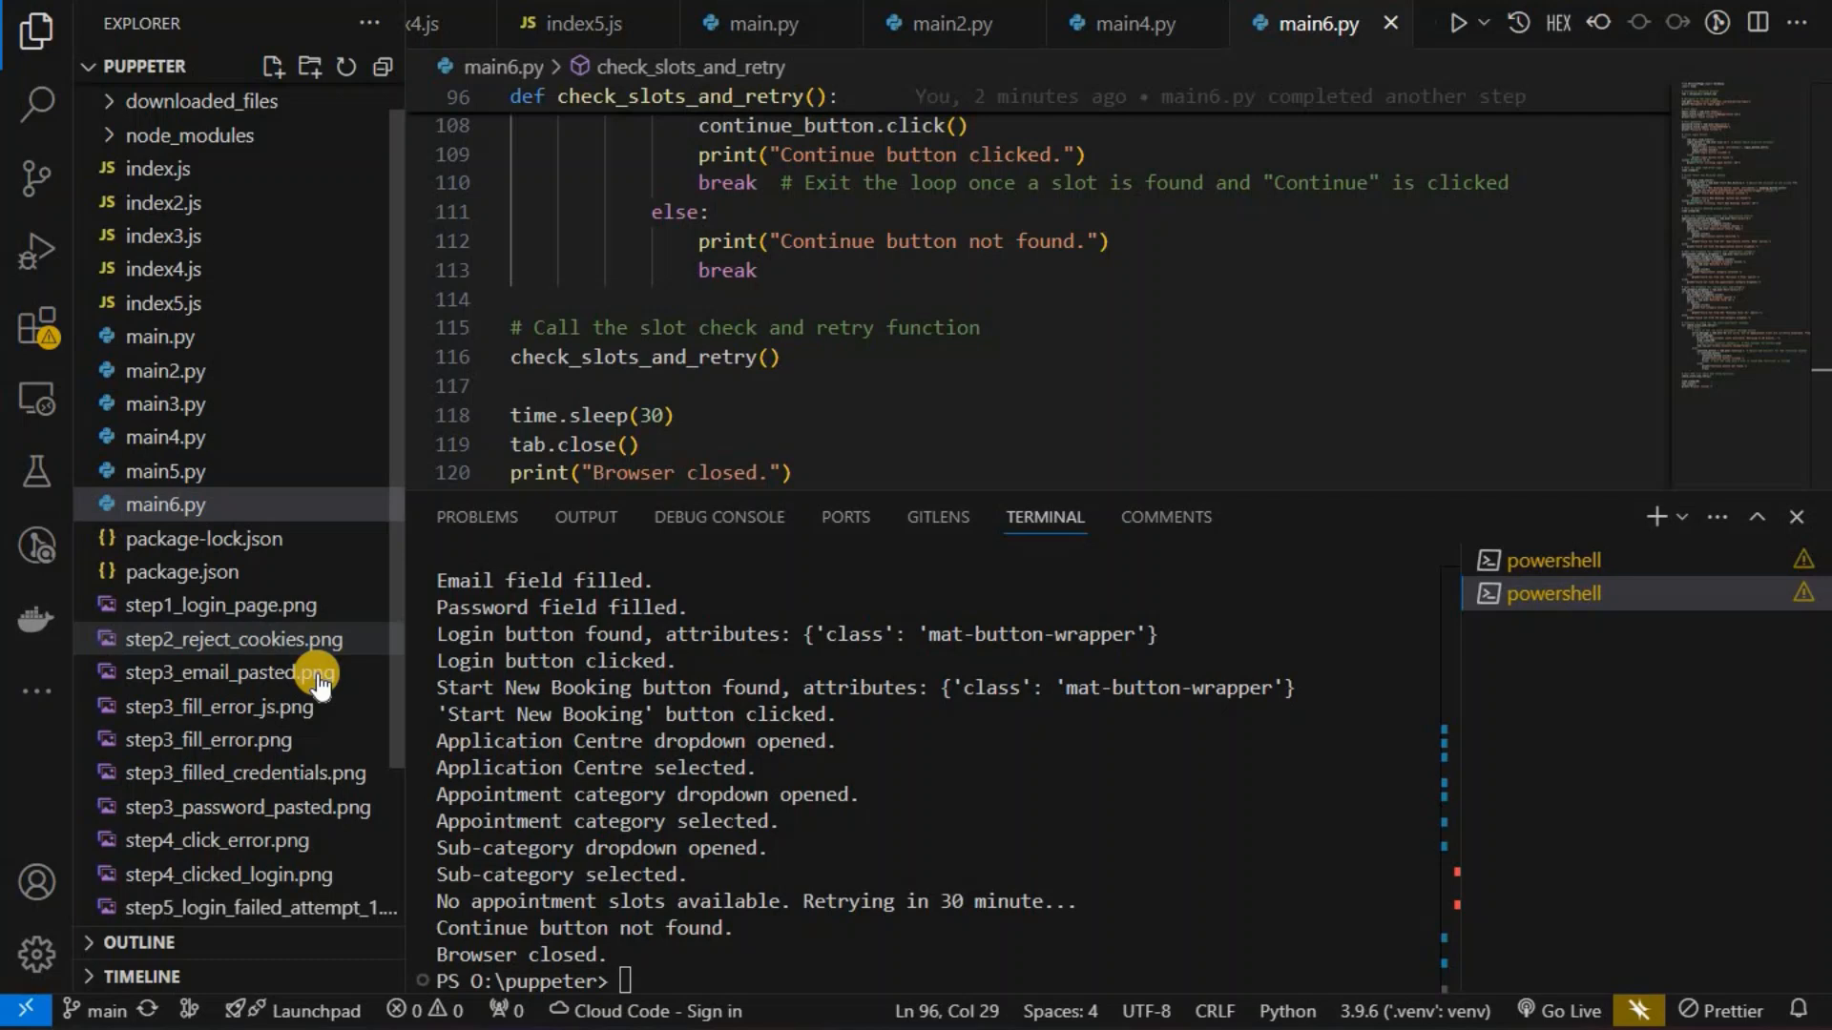
Step: Preview step3_fill_error_js.png, then step3_filled_credentials.png showing the filled sign-in form
left_click(214, 706)
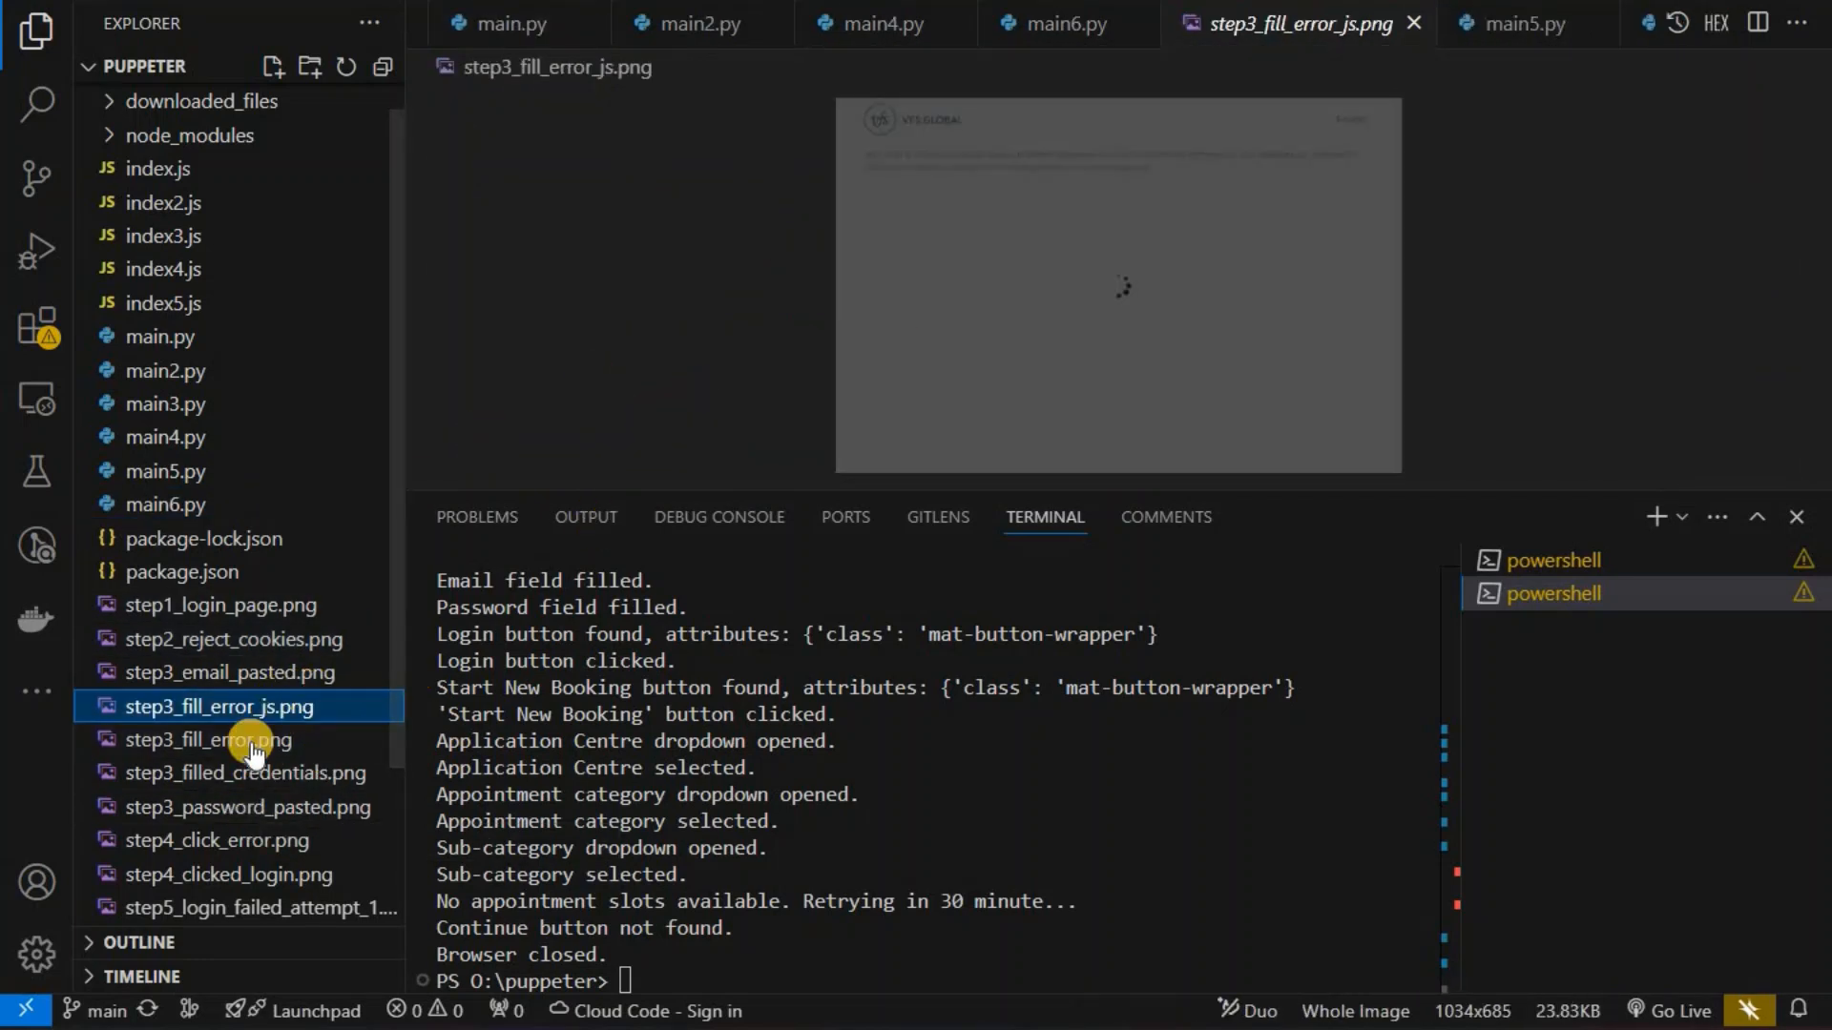
left_click(244, 771)
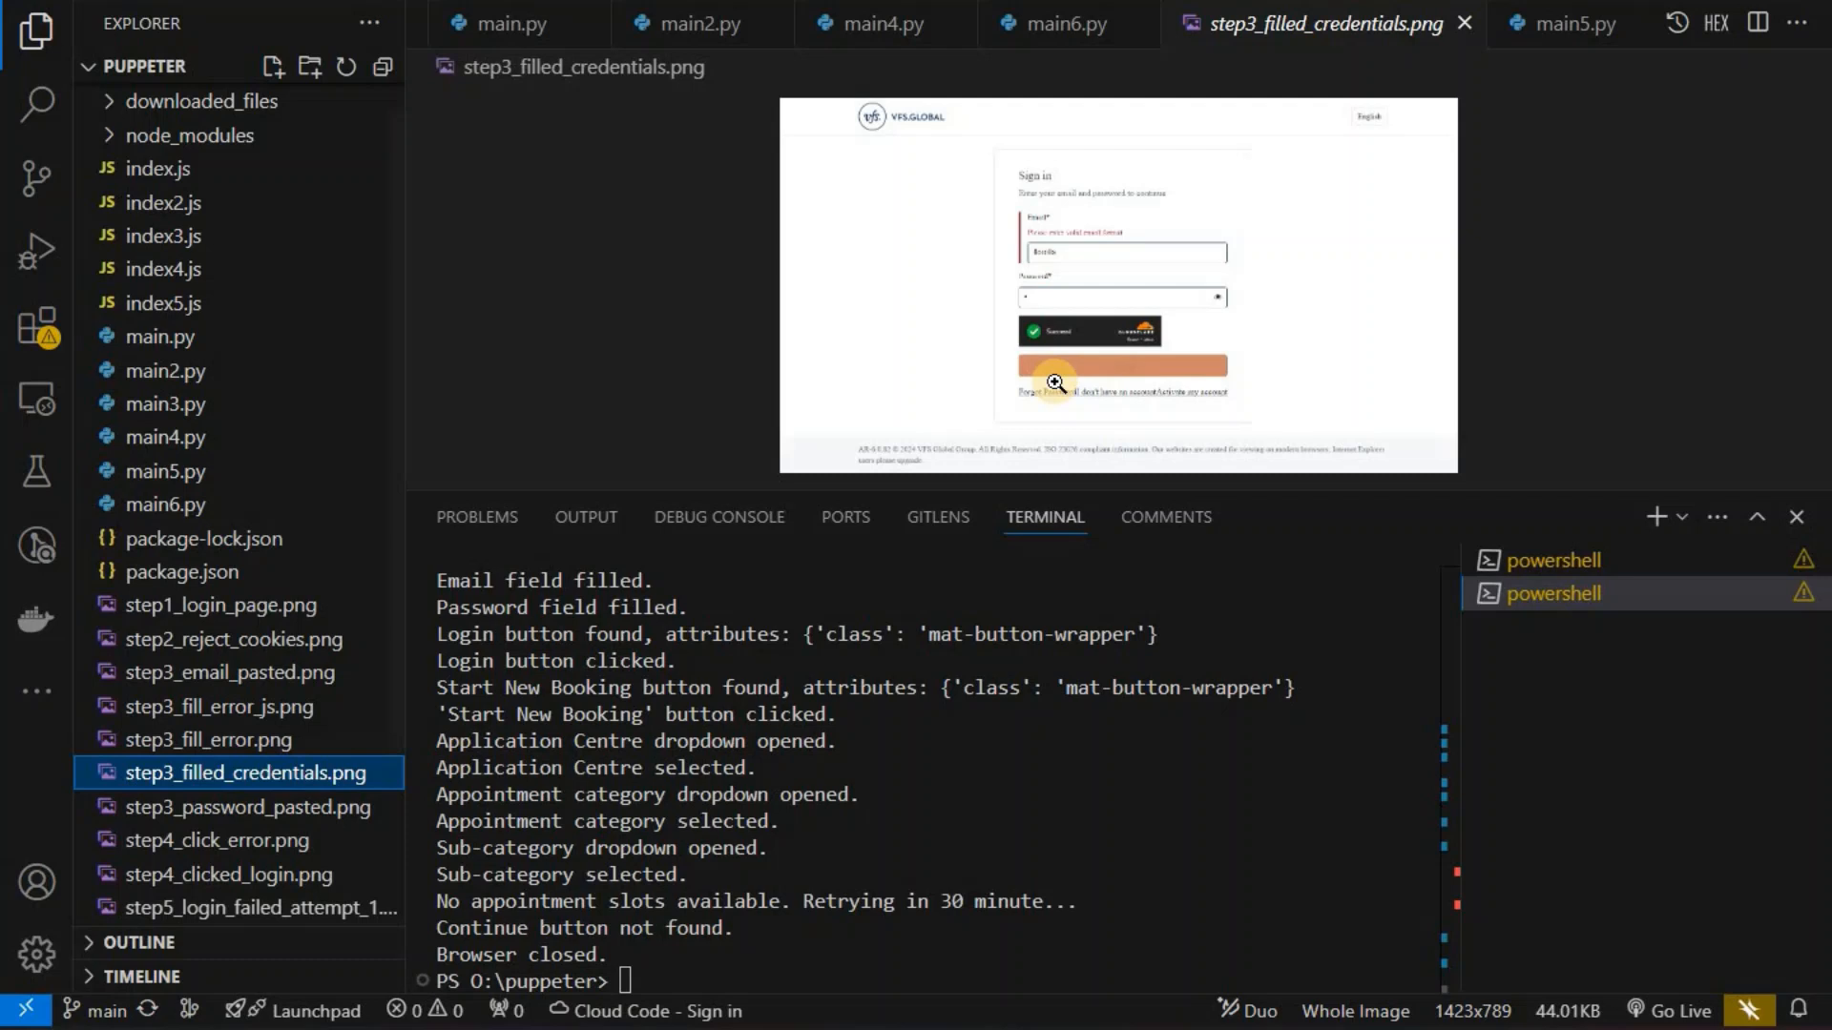
mouse_move(1190, 319)
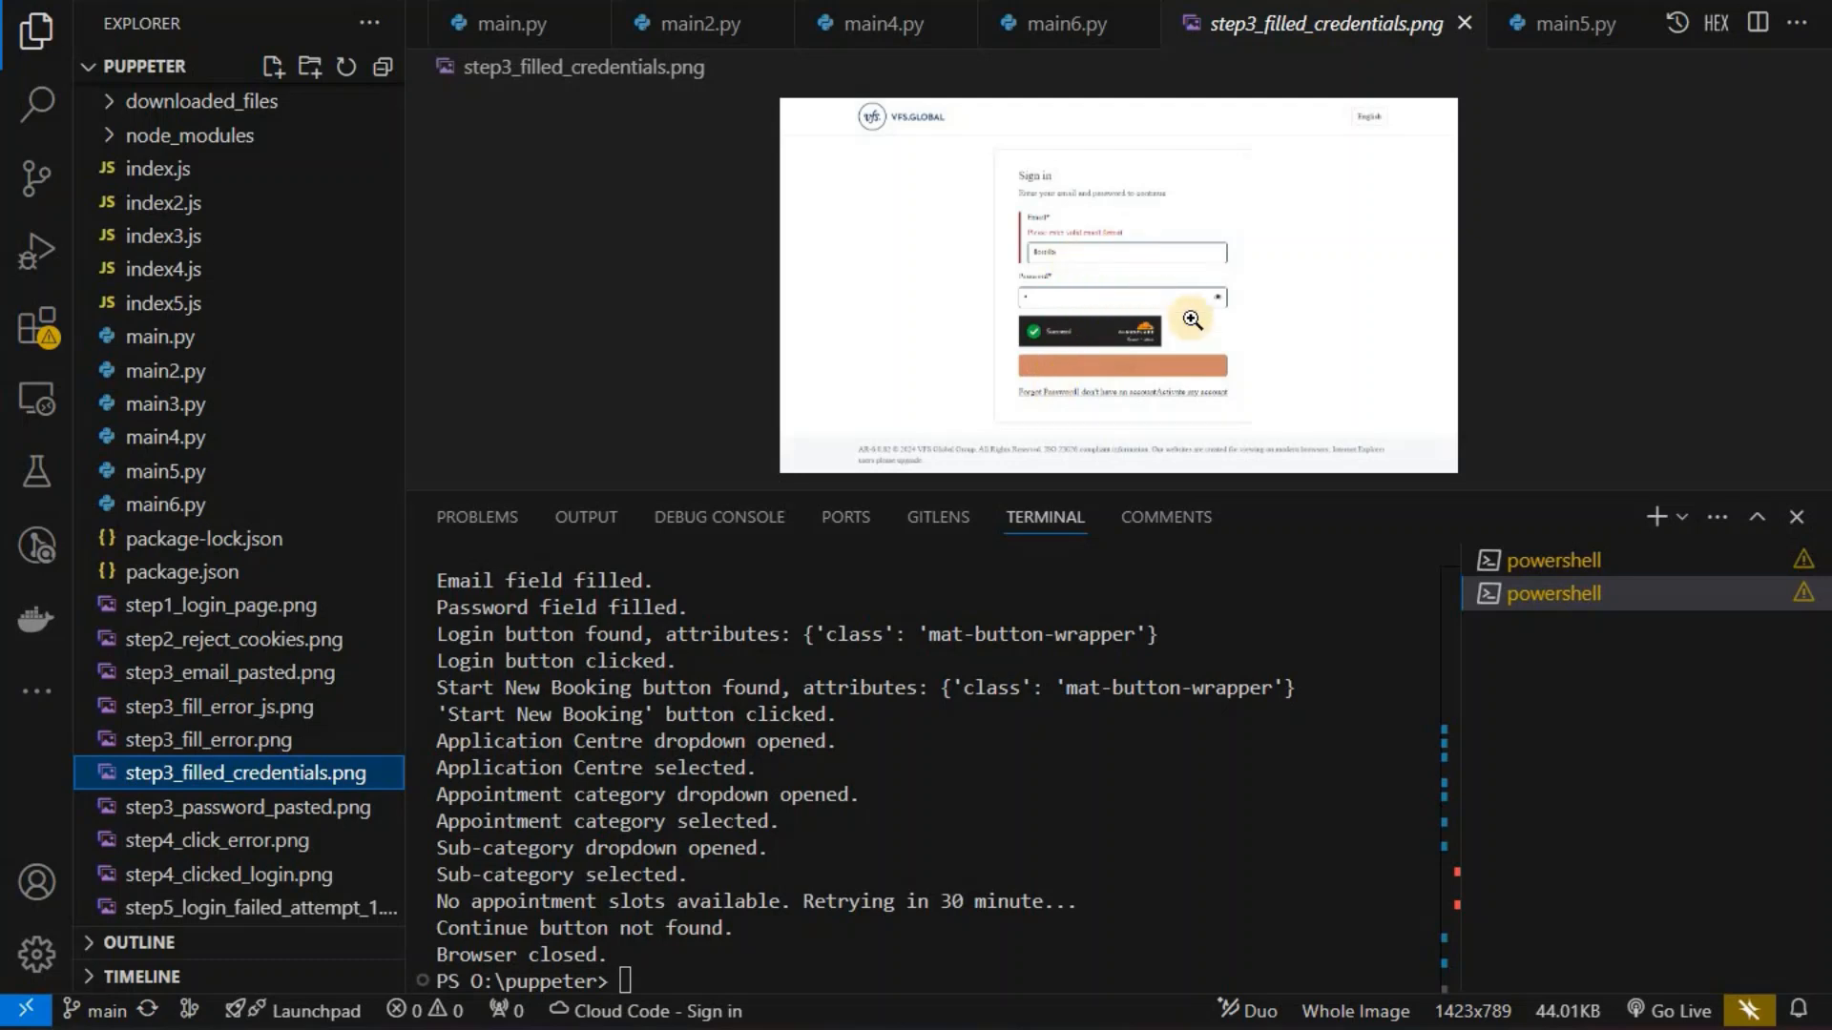
mouse_move(1167, 346)
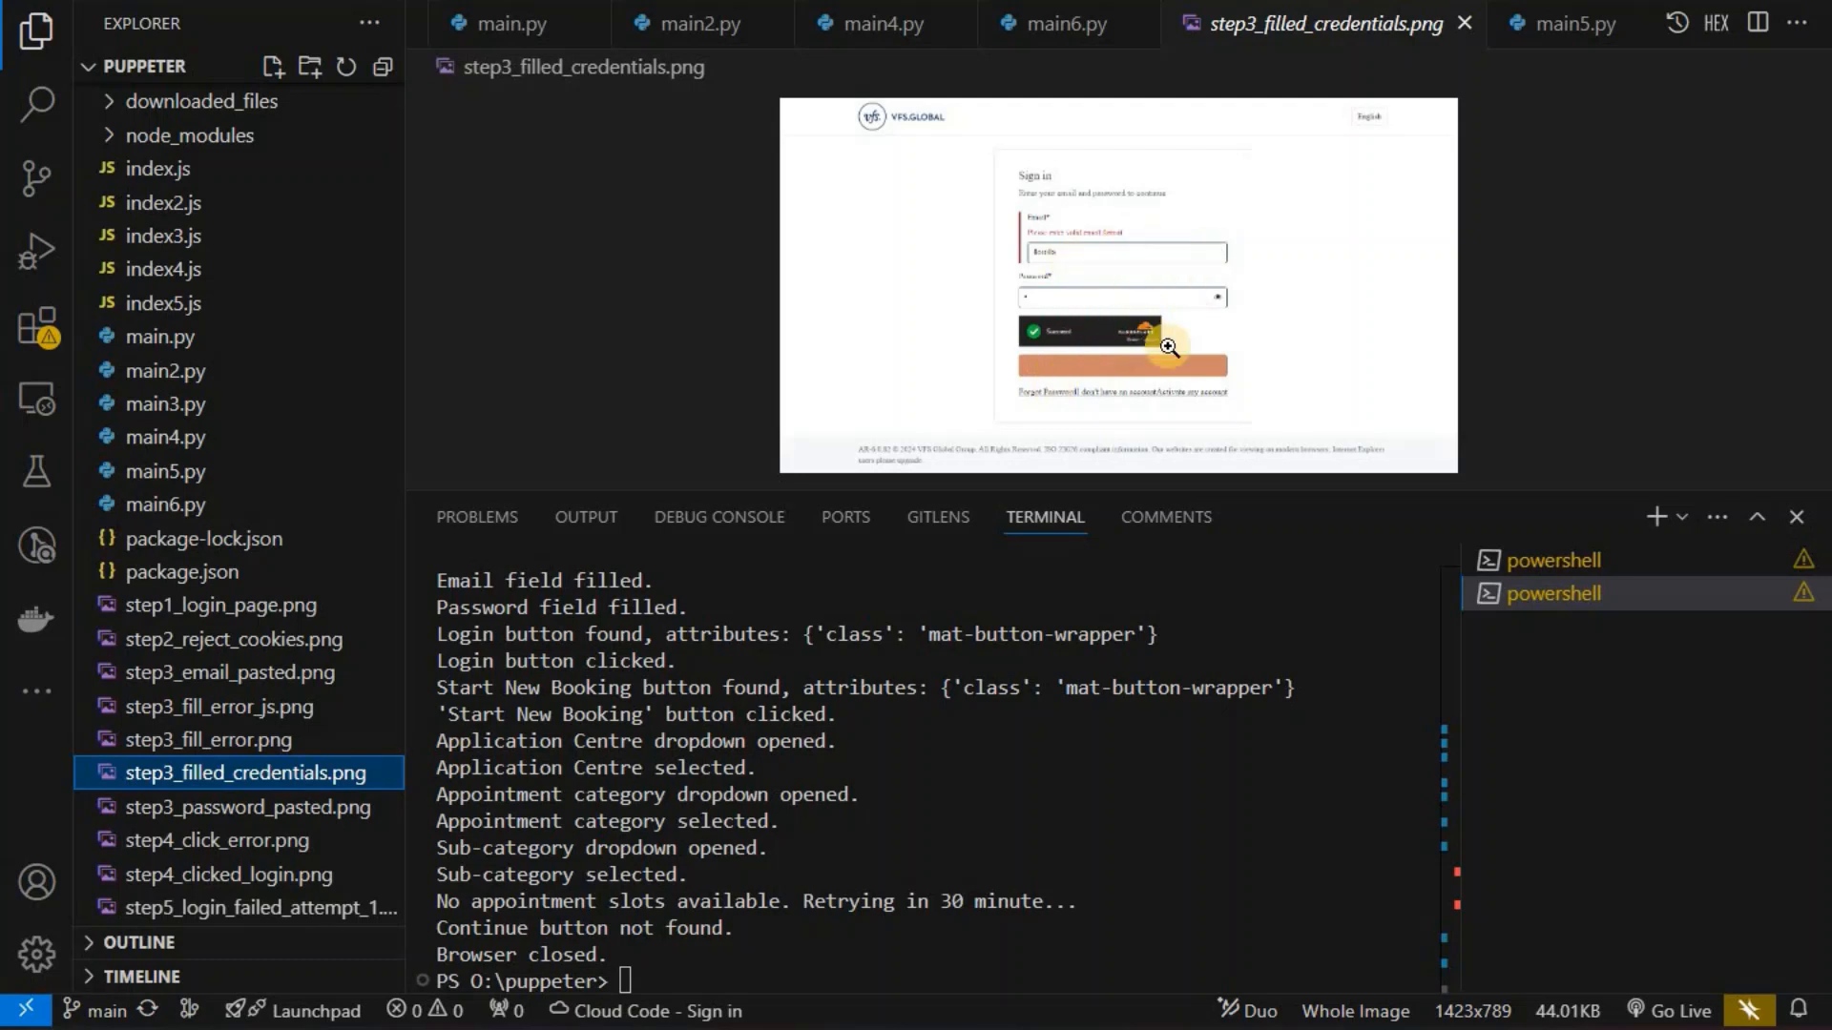
mouse_move(1274, 387)
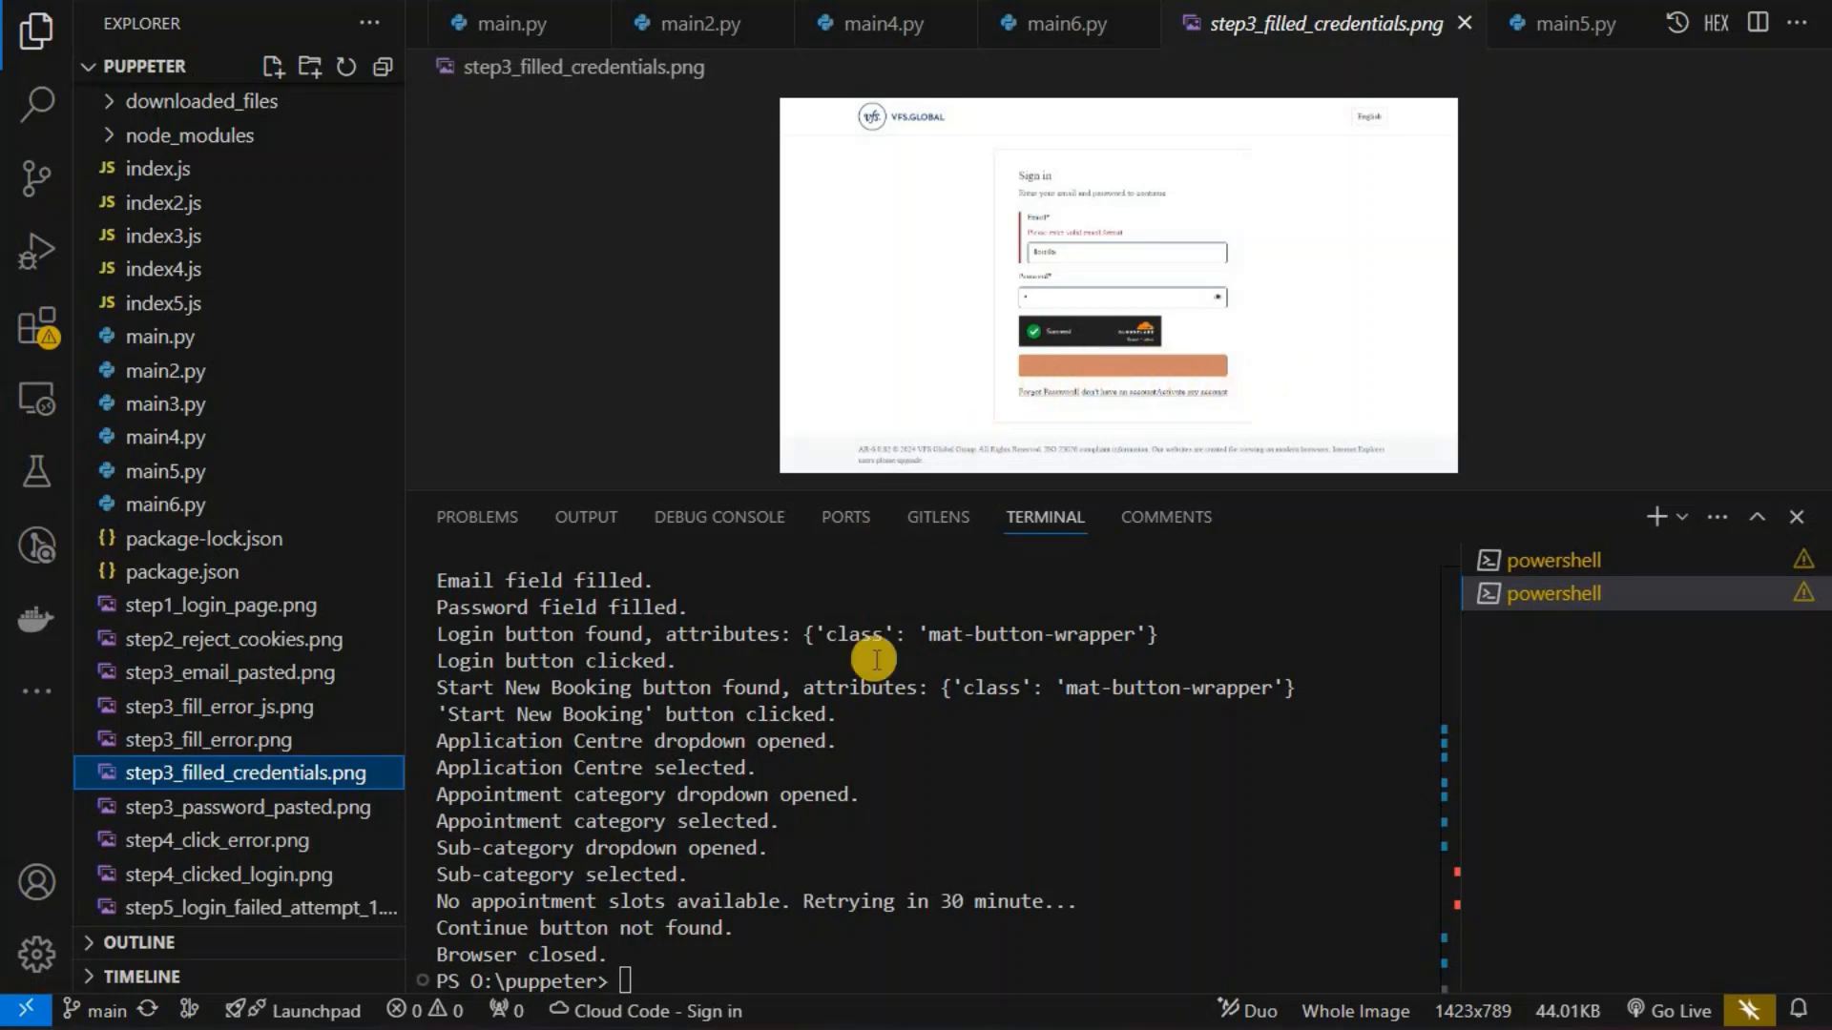
mouse_move(745, 947)
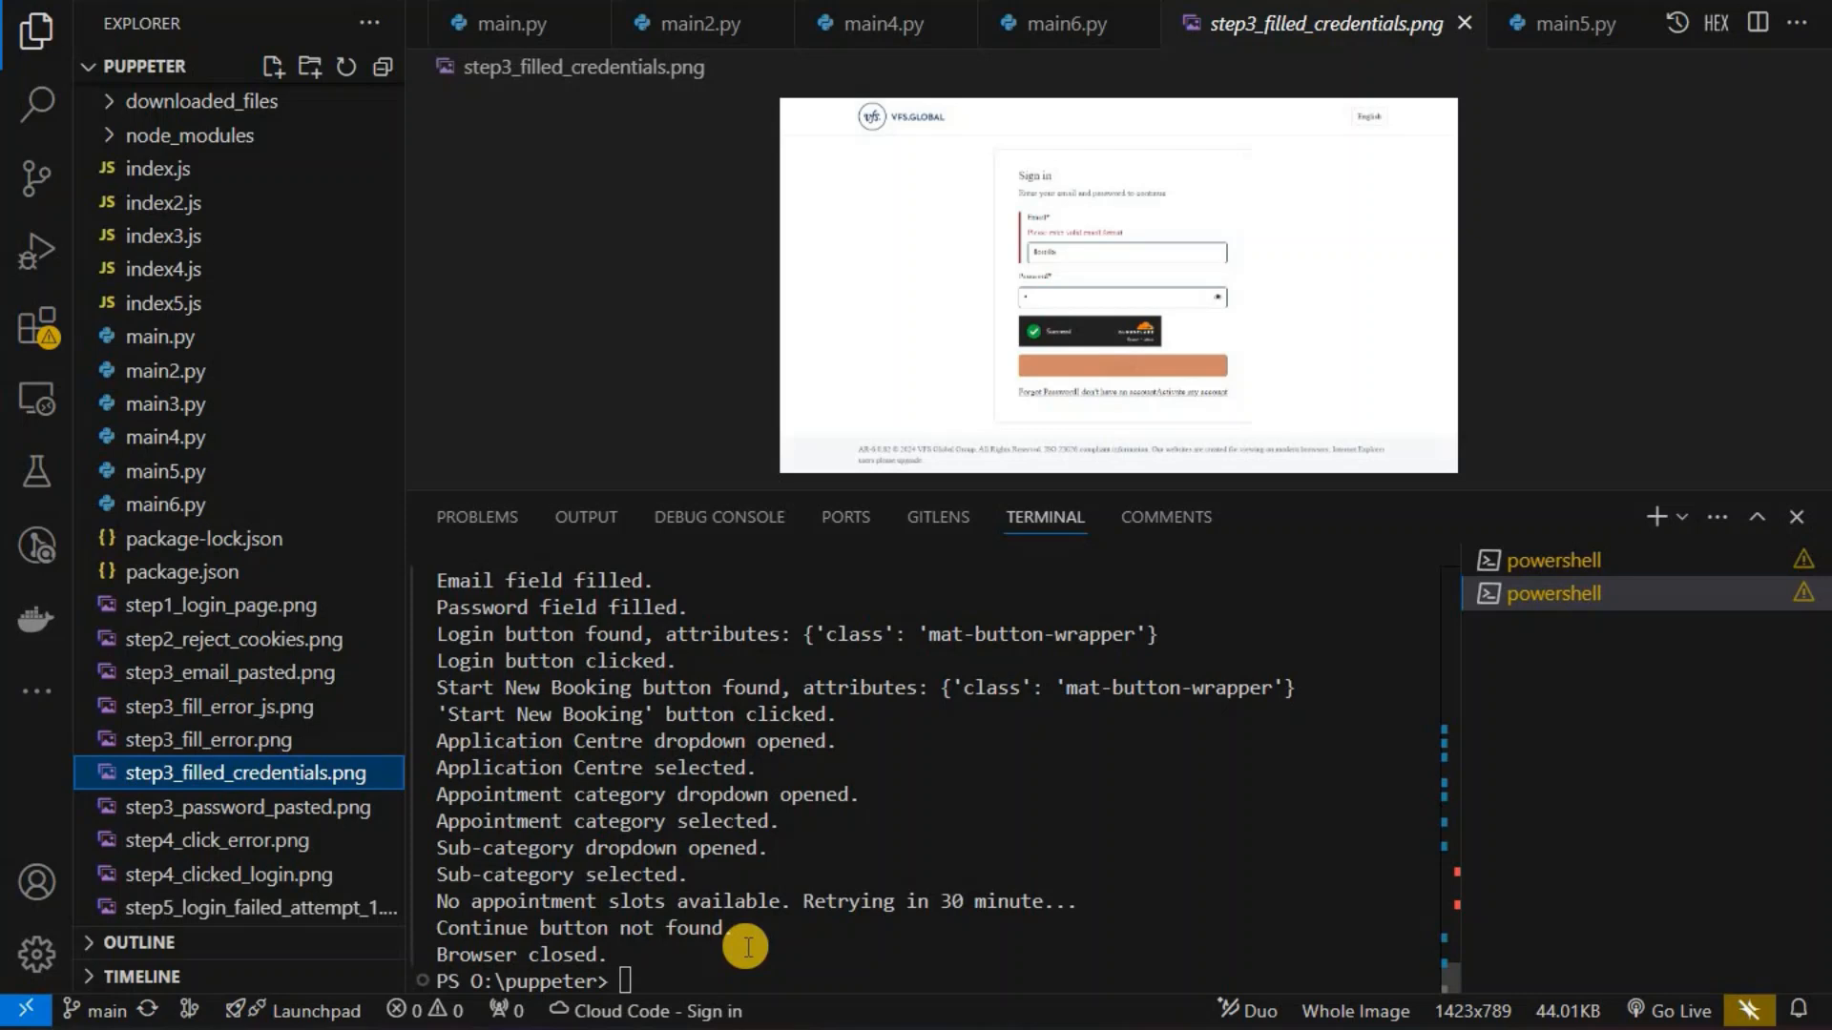
mouse_move(677, 979)
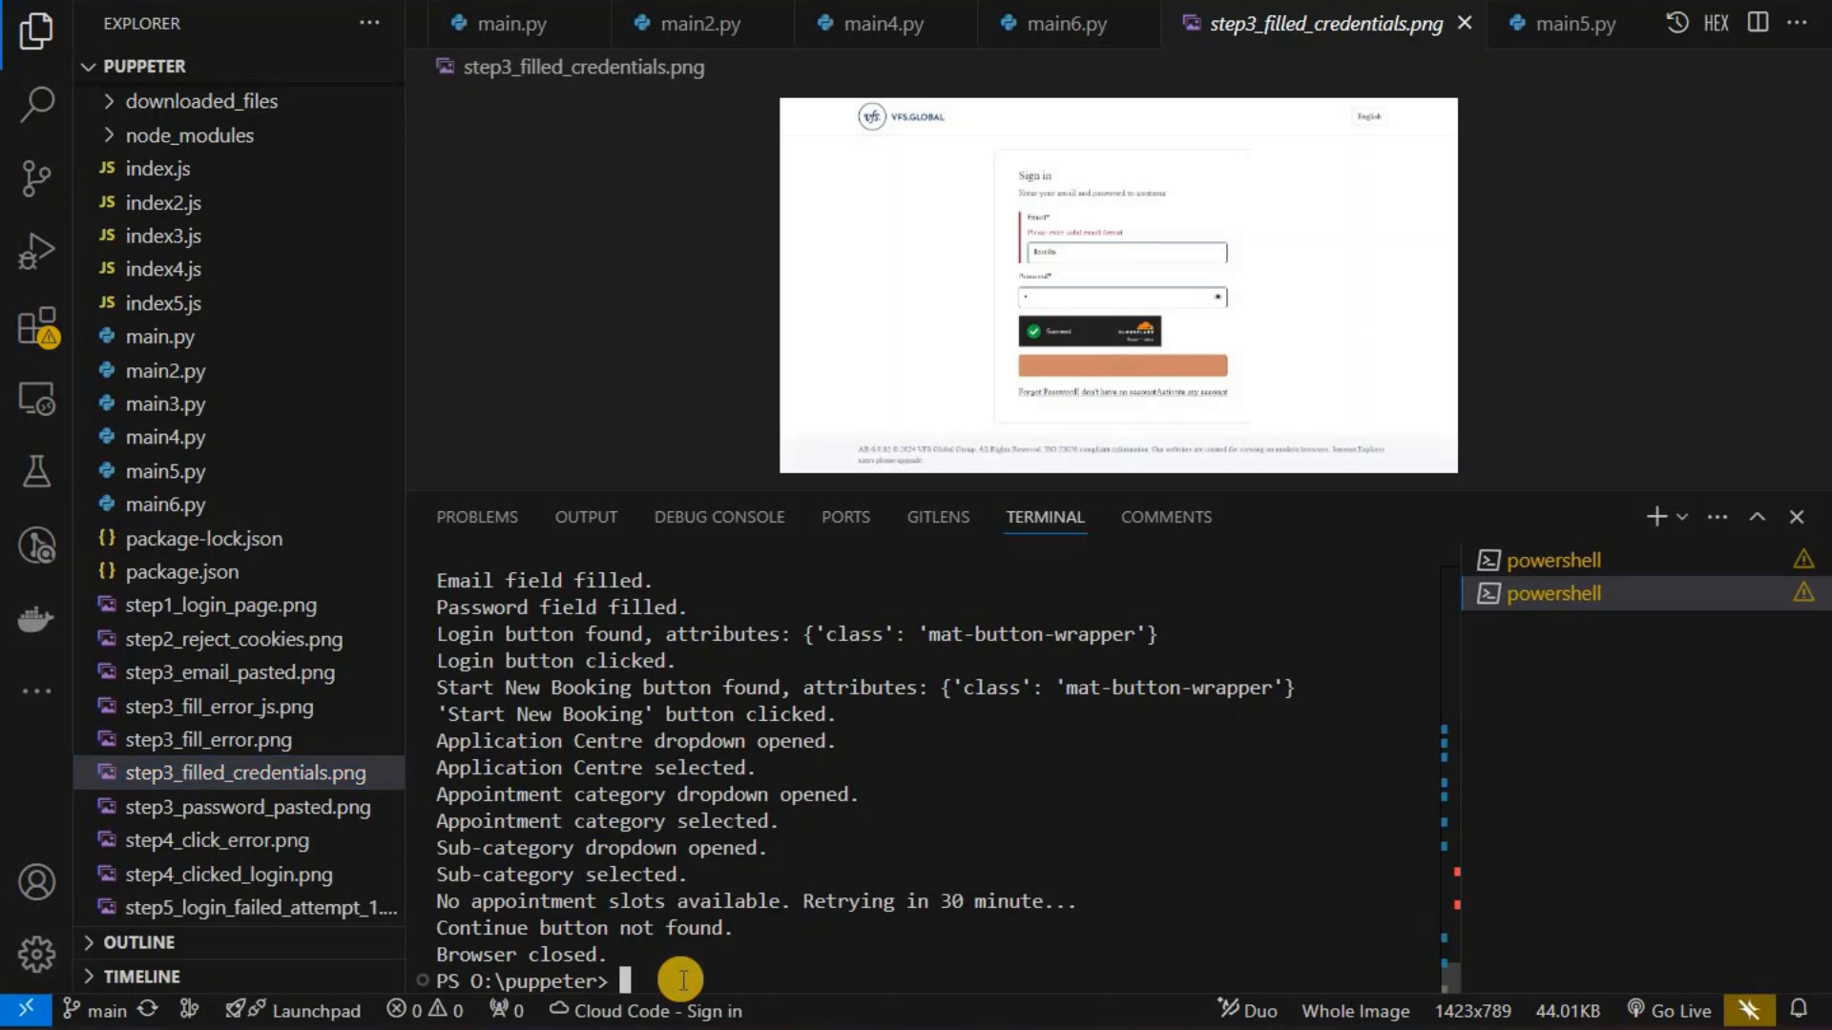
Step: Run 'python main6.py' in the terminal to start the VFS login automation
type("python")
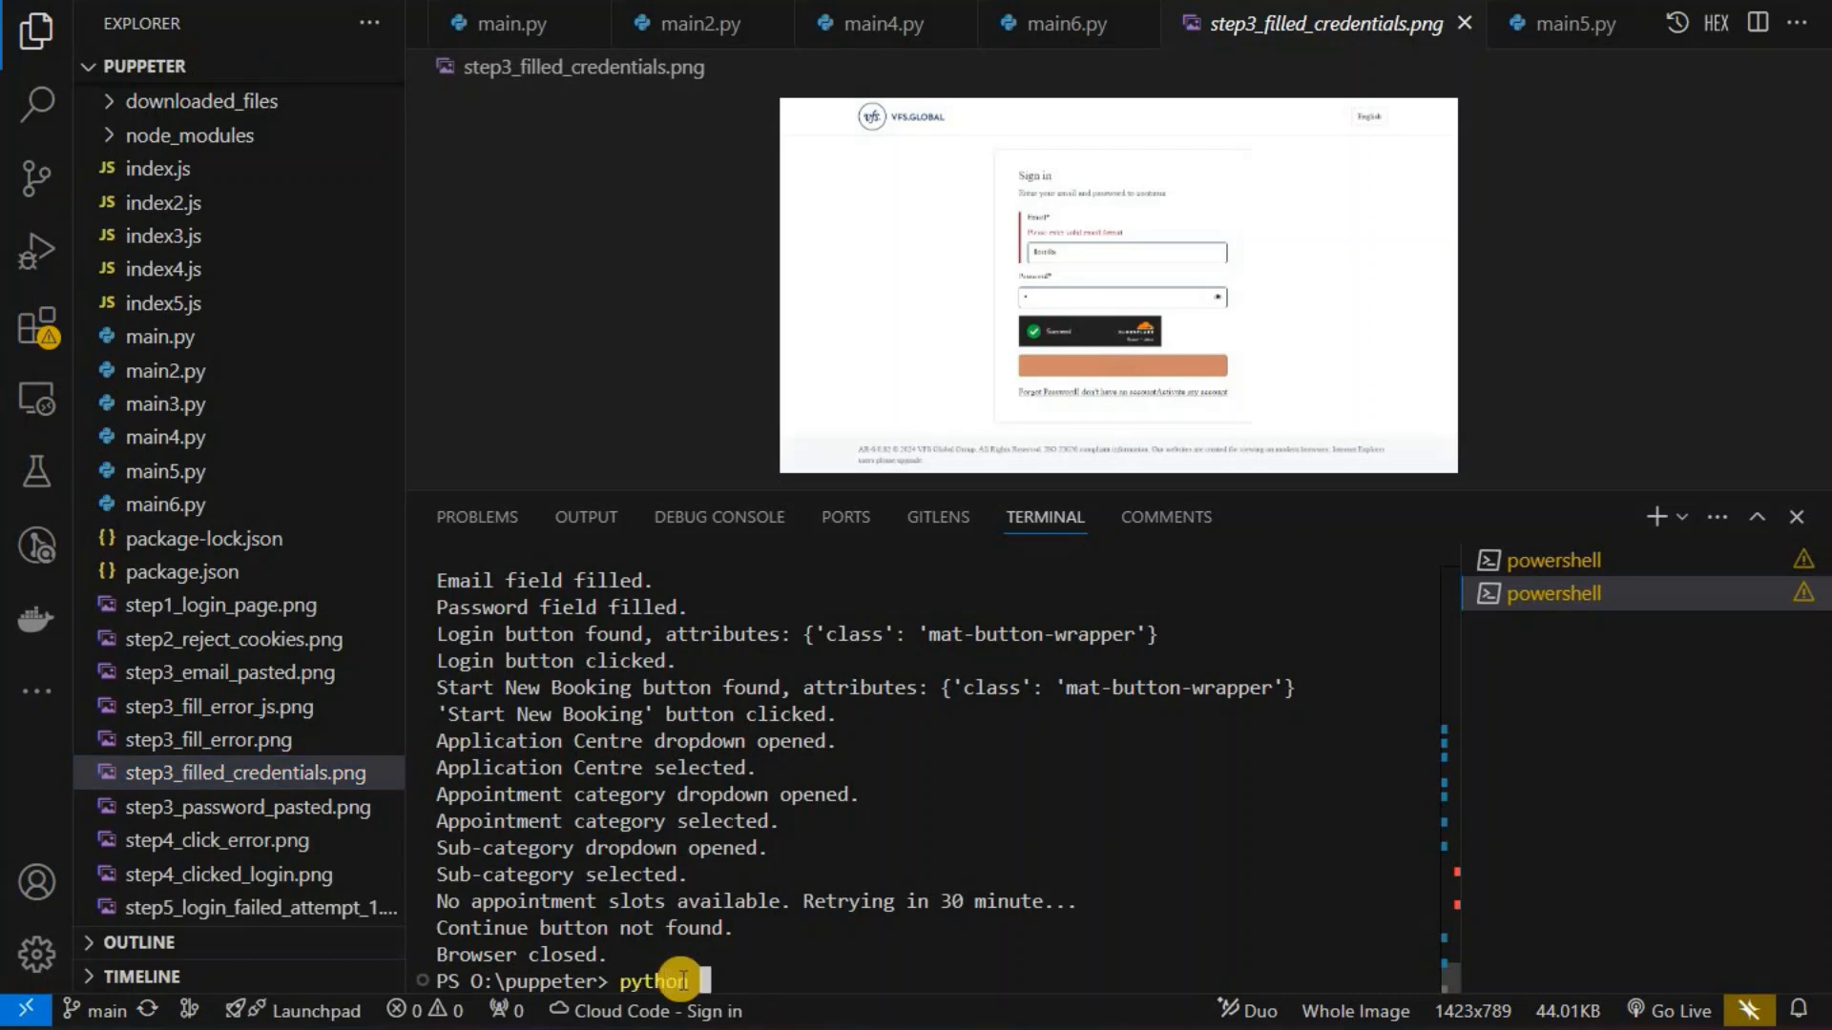
type("main")
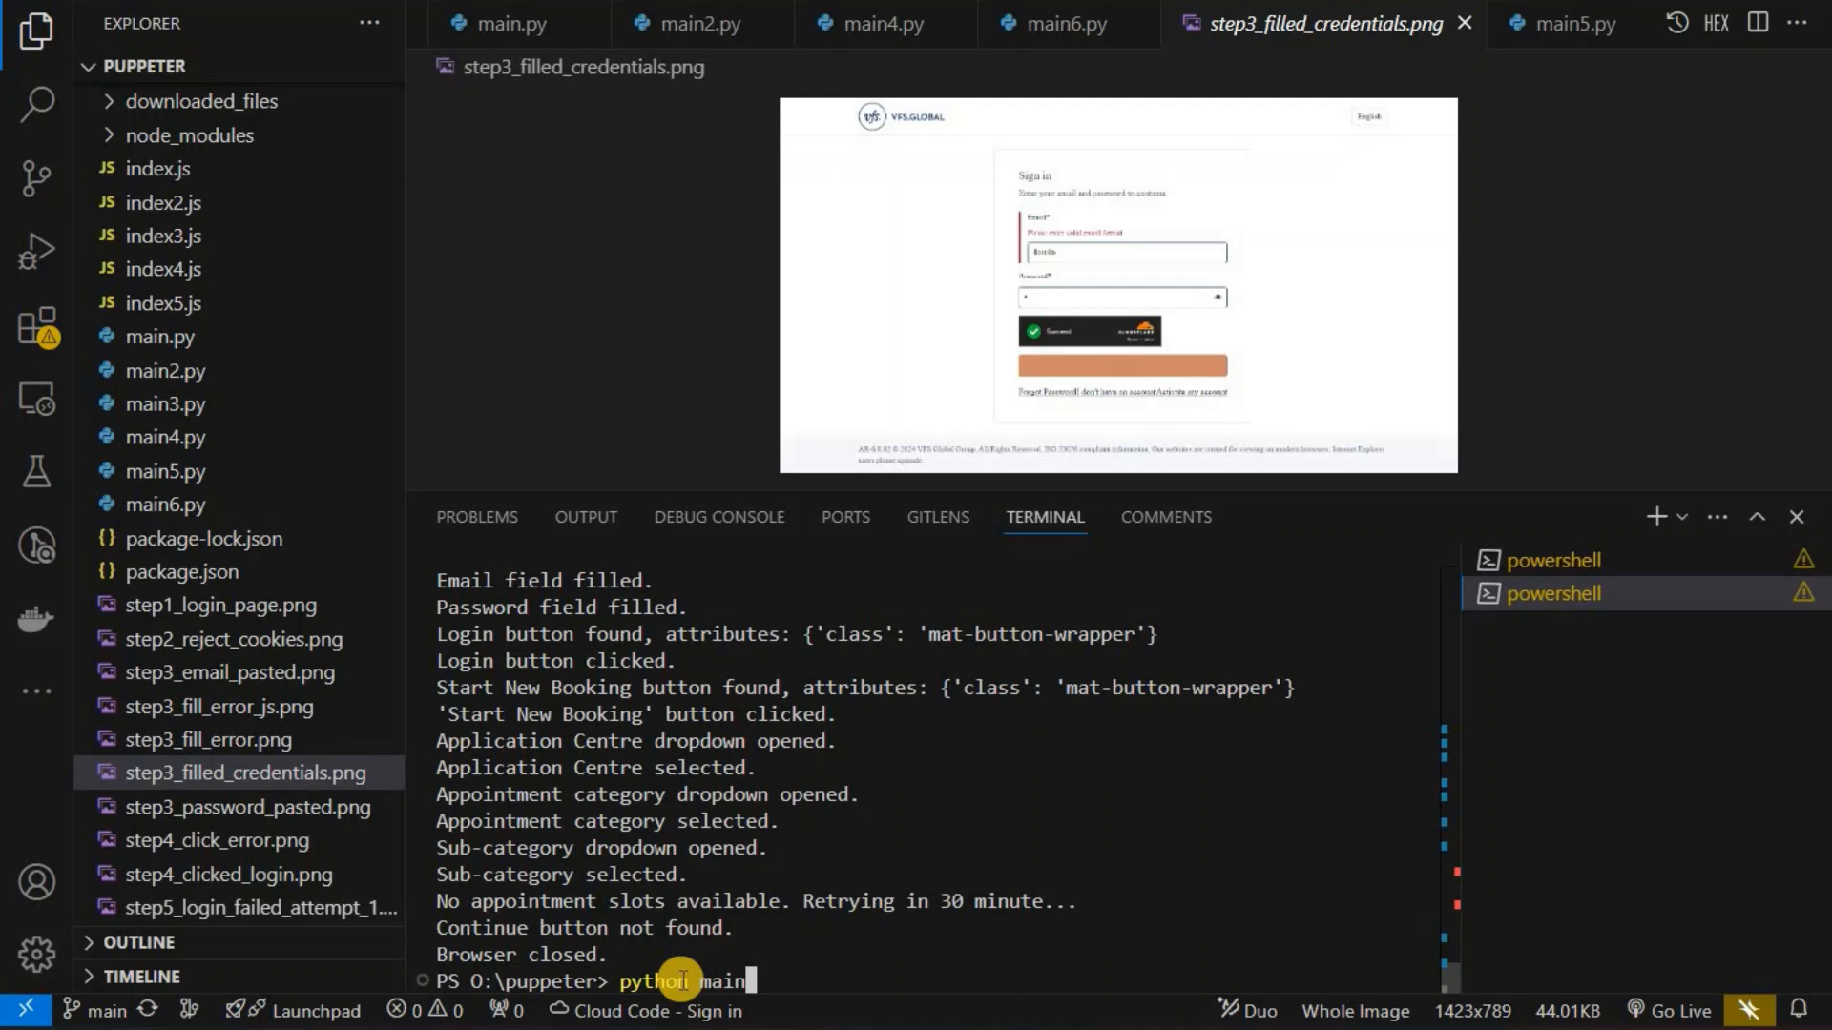
type("6.py")
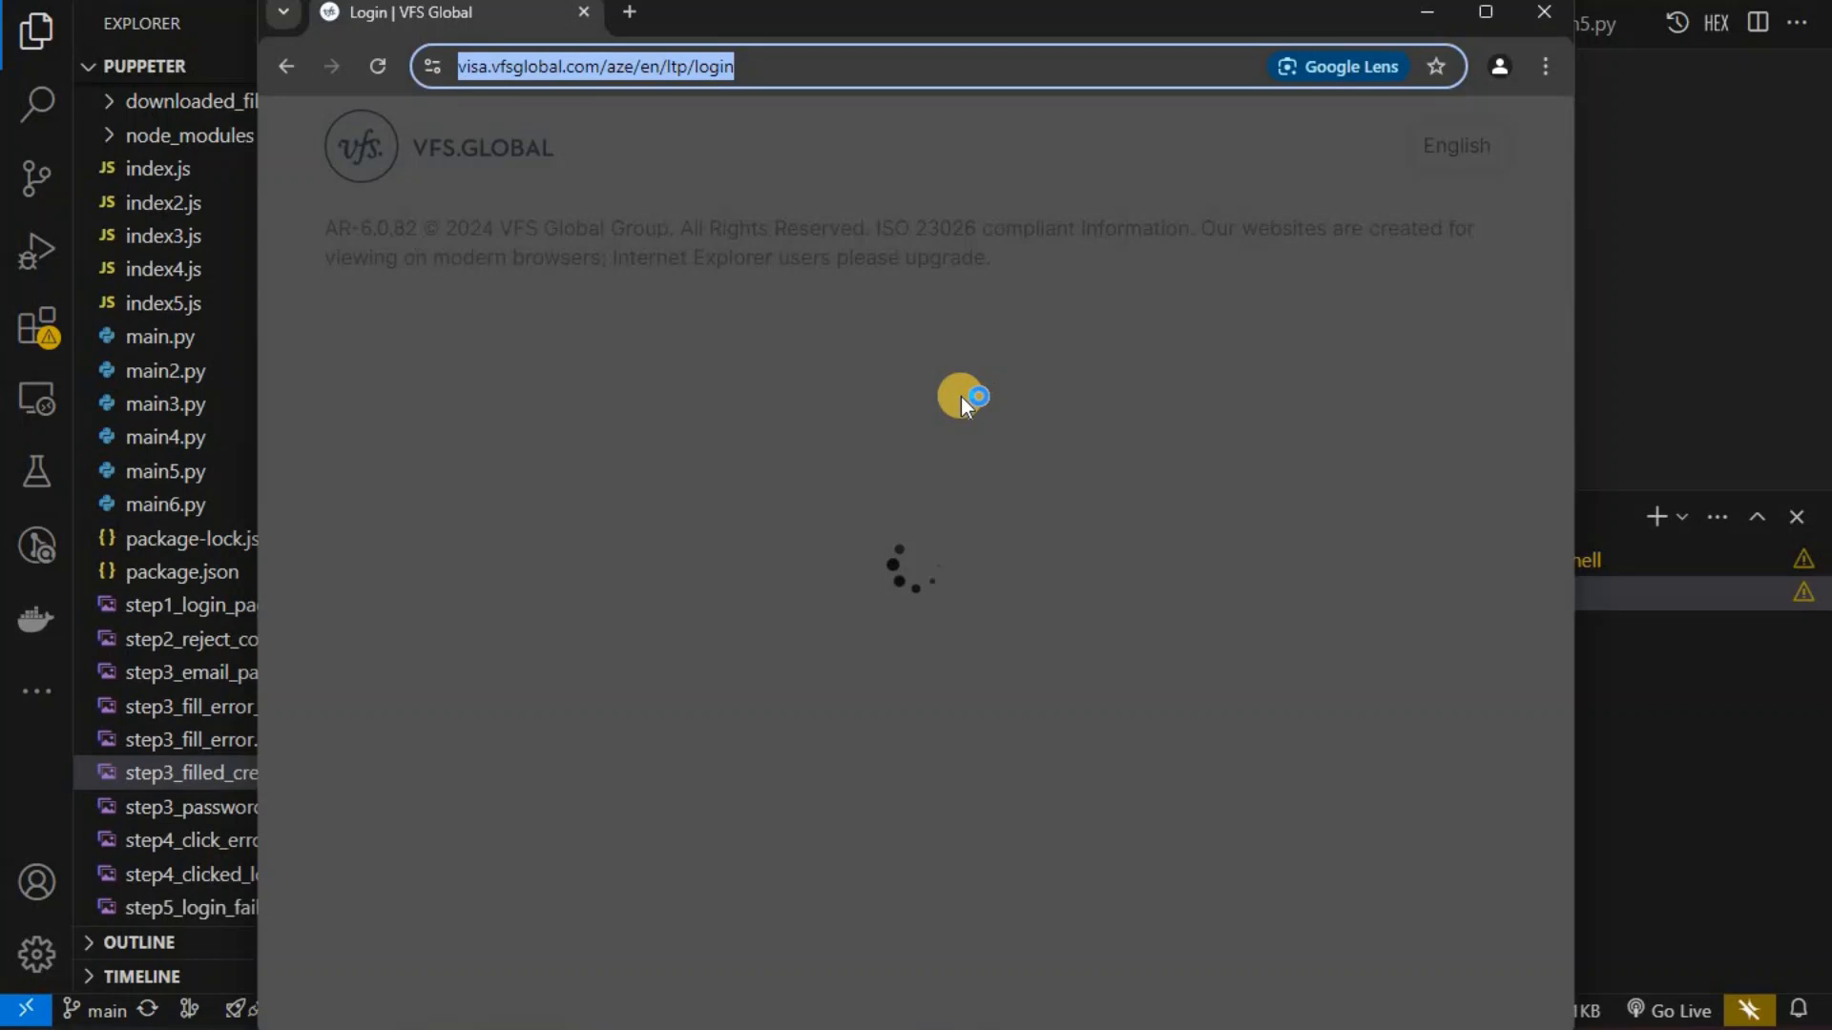
mouse_move(583, 303)
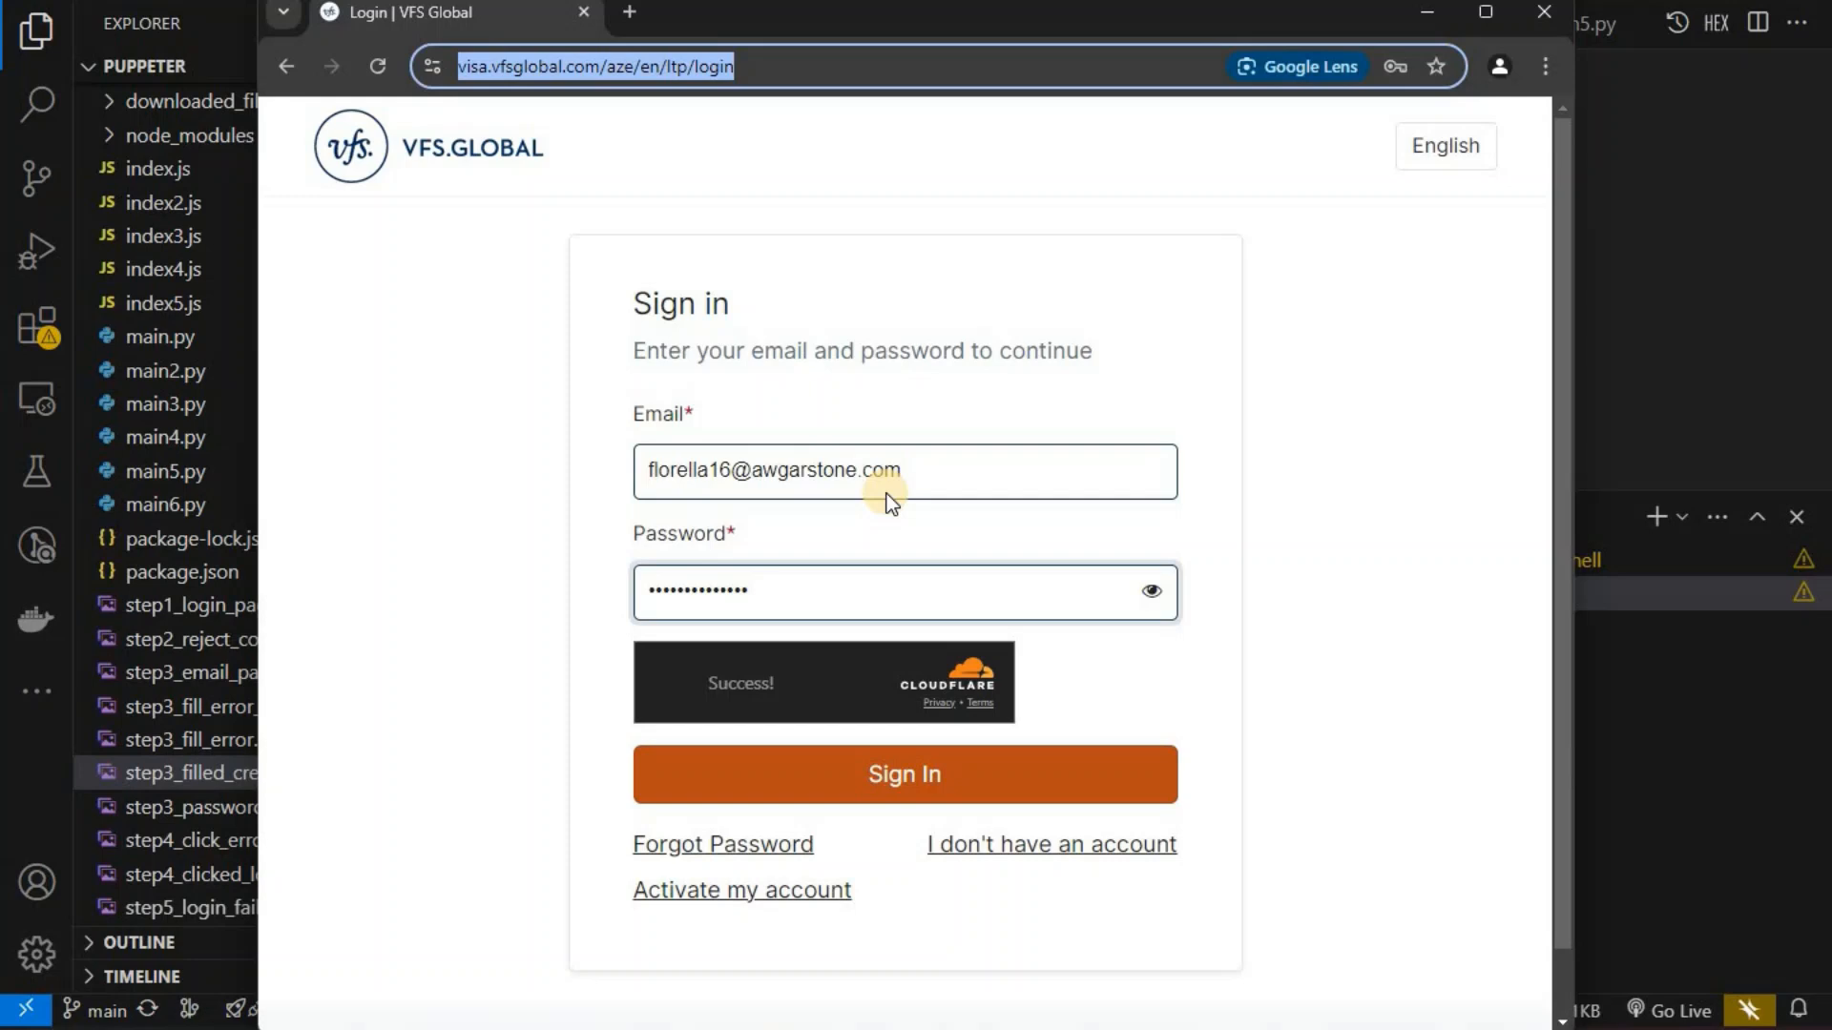
Step: Watch the script fill the VFS email and password, pass Cloudflare, and sign in
left_click(674, 683)
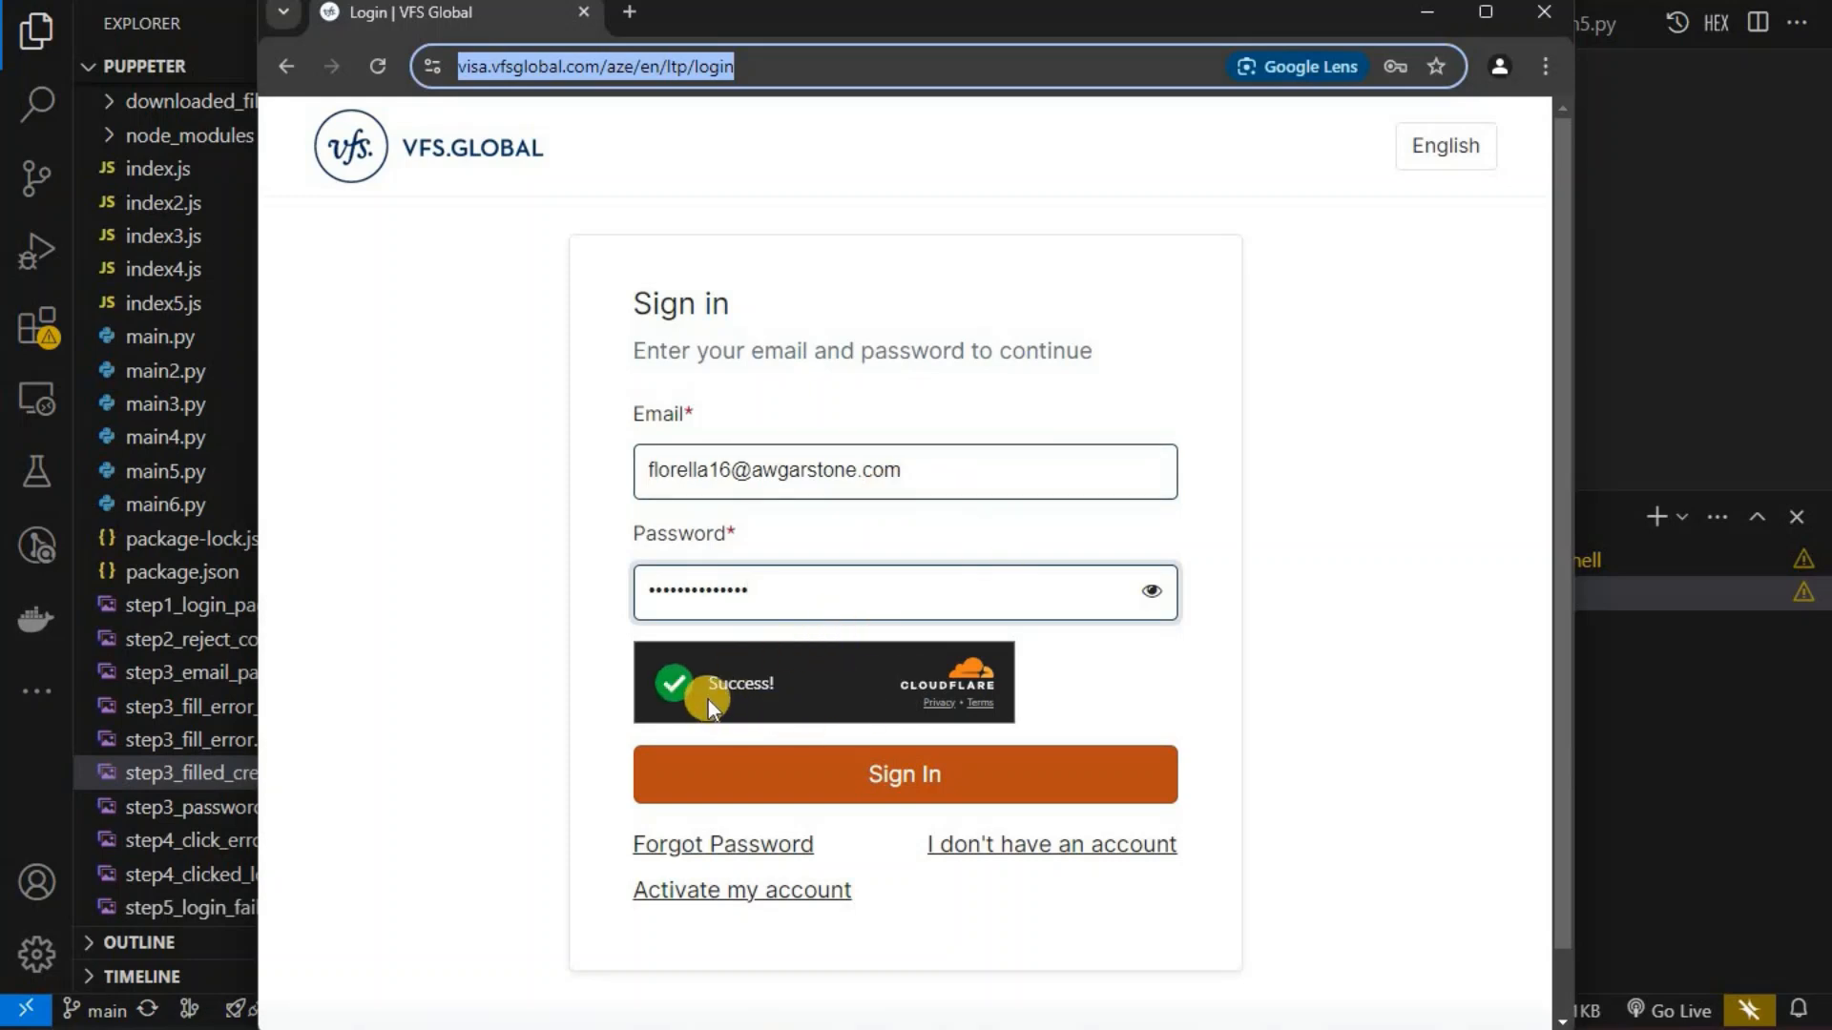
mouse_move(364, 385)
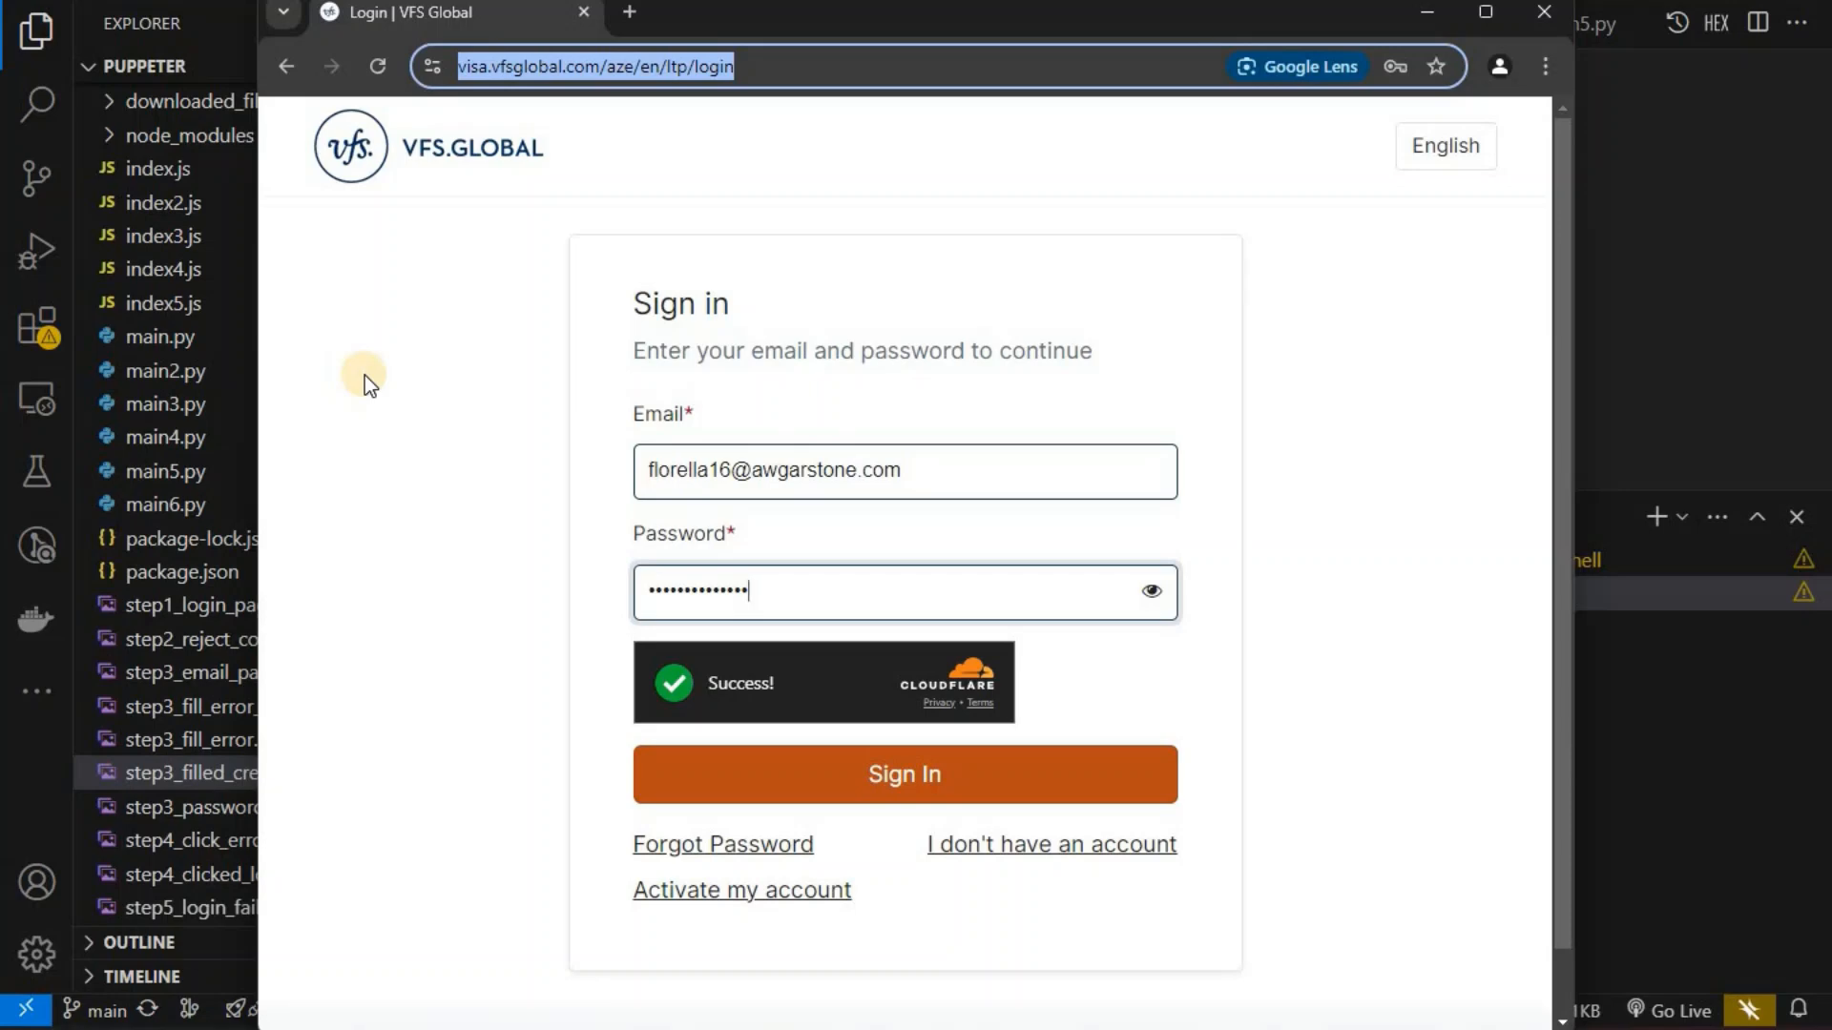
left_click(904, 774)
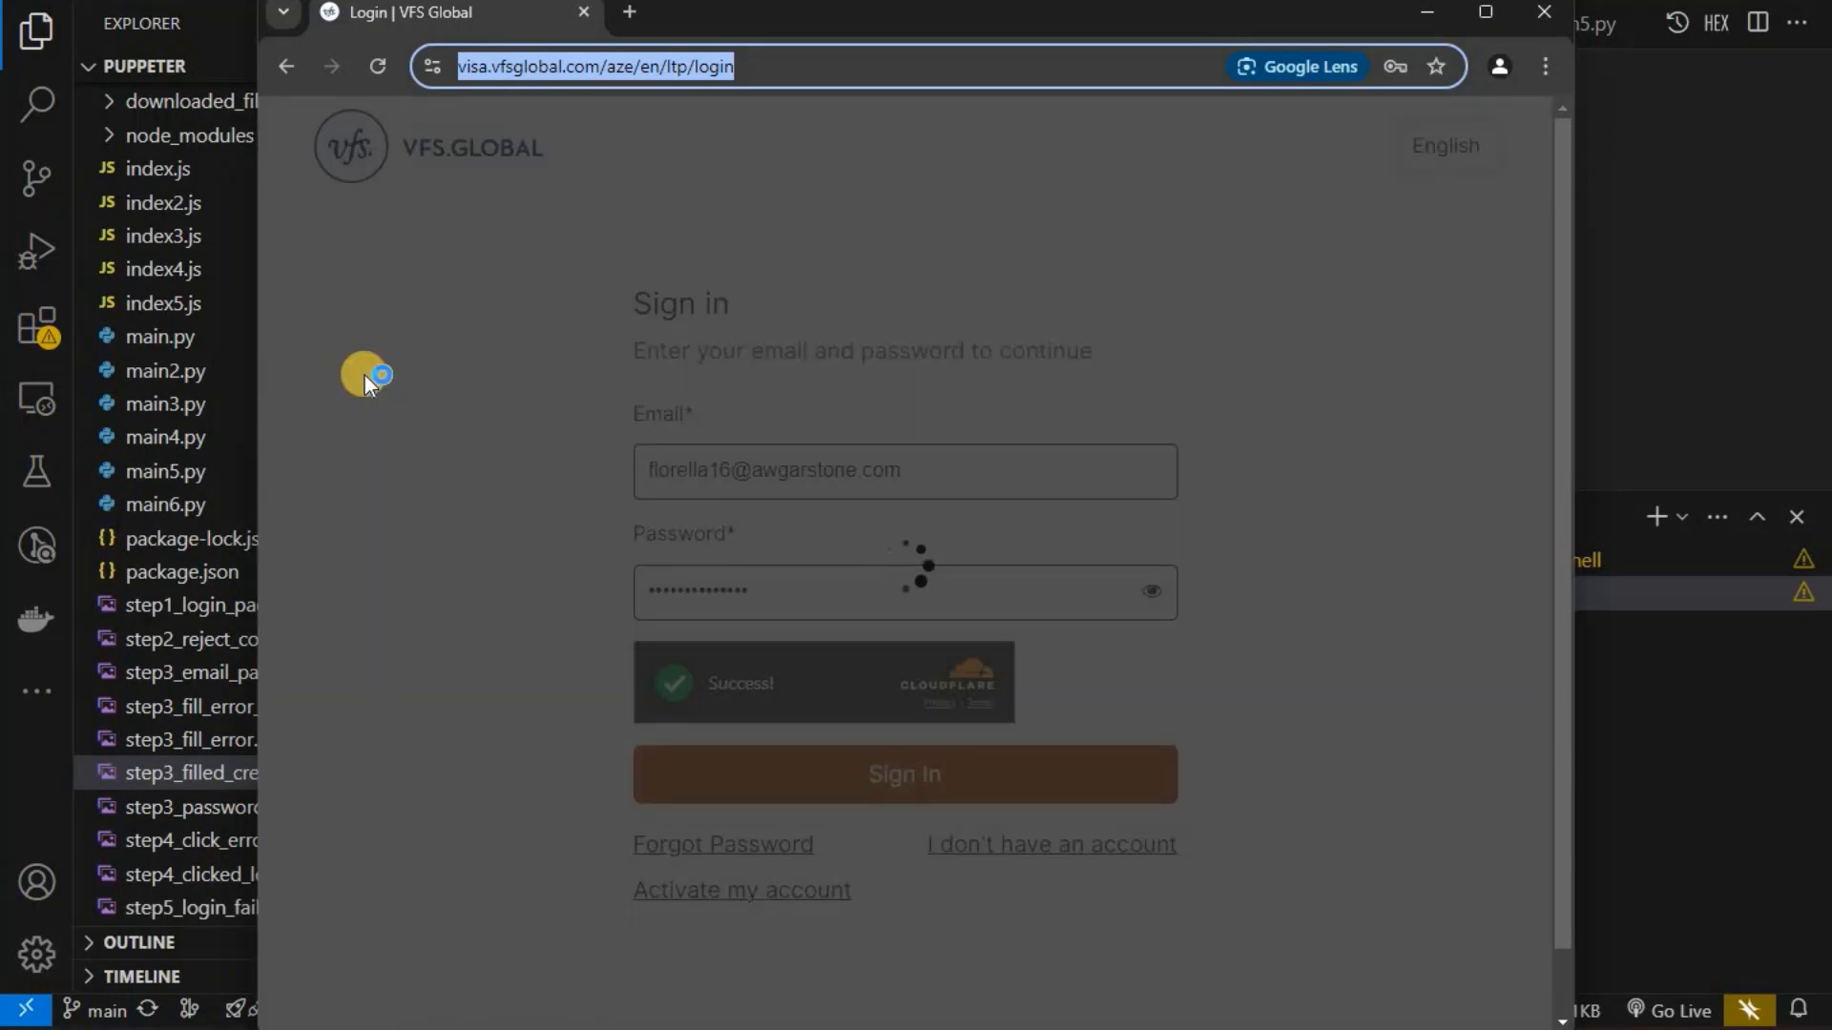
Step: Let the script start a new booking with Baku centre, National D Visa, National Visa (D)
left_click(904, 773)
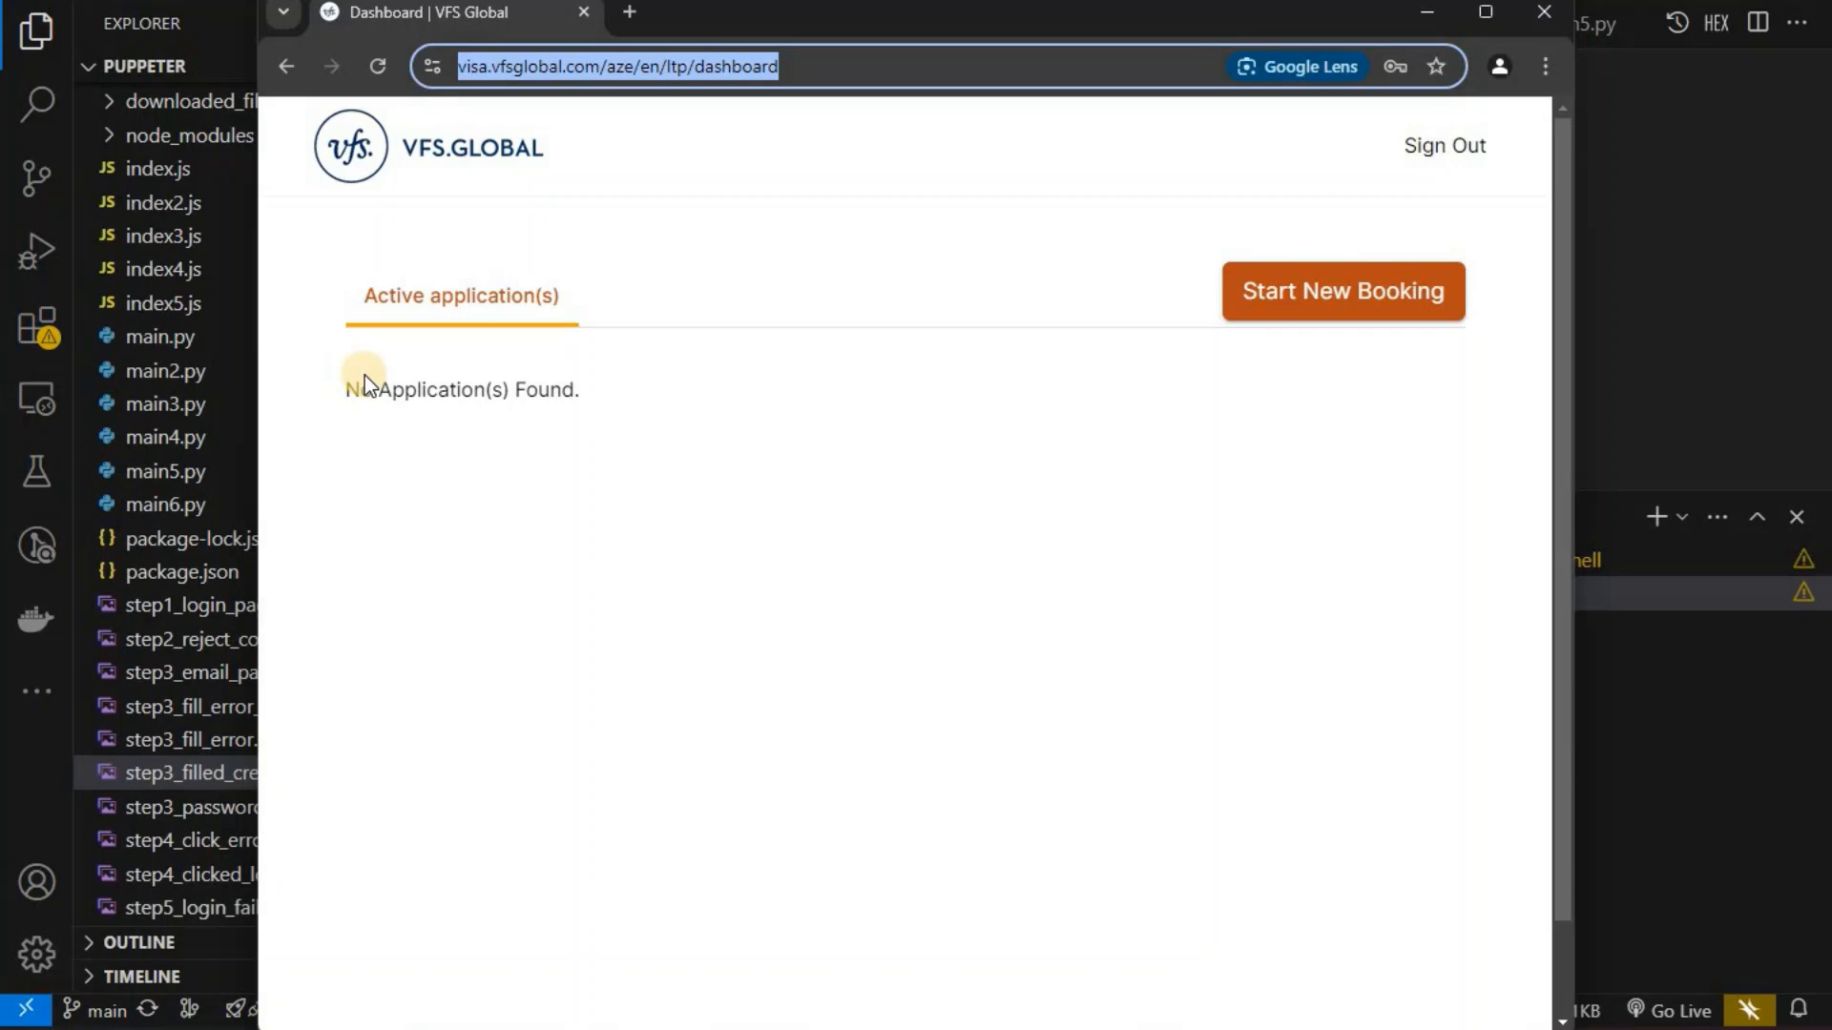
left_click(1342, 291)
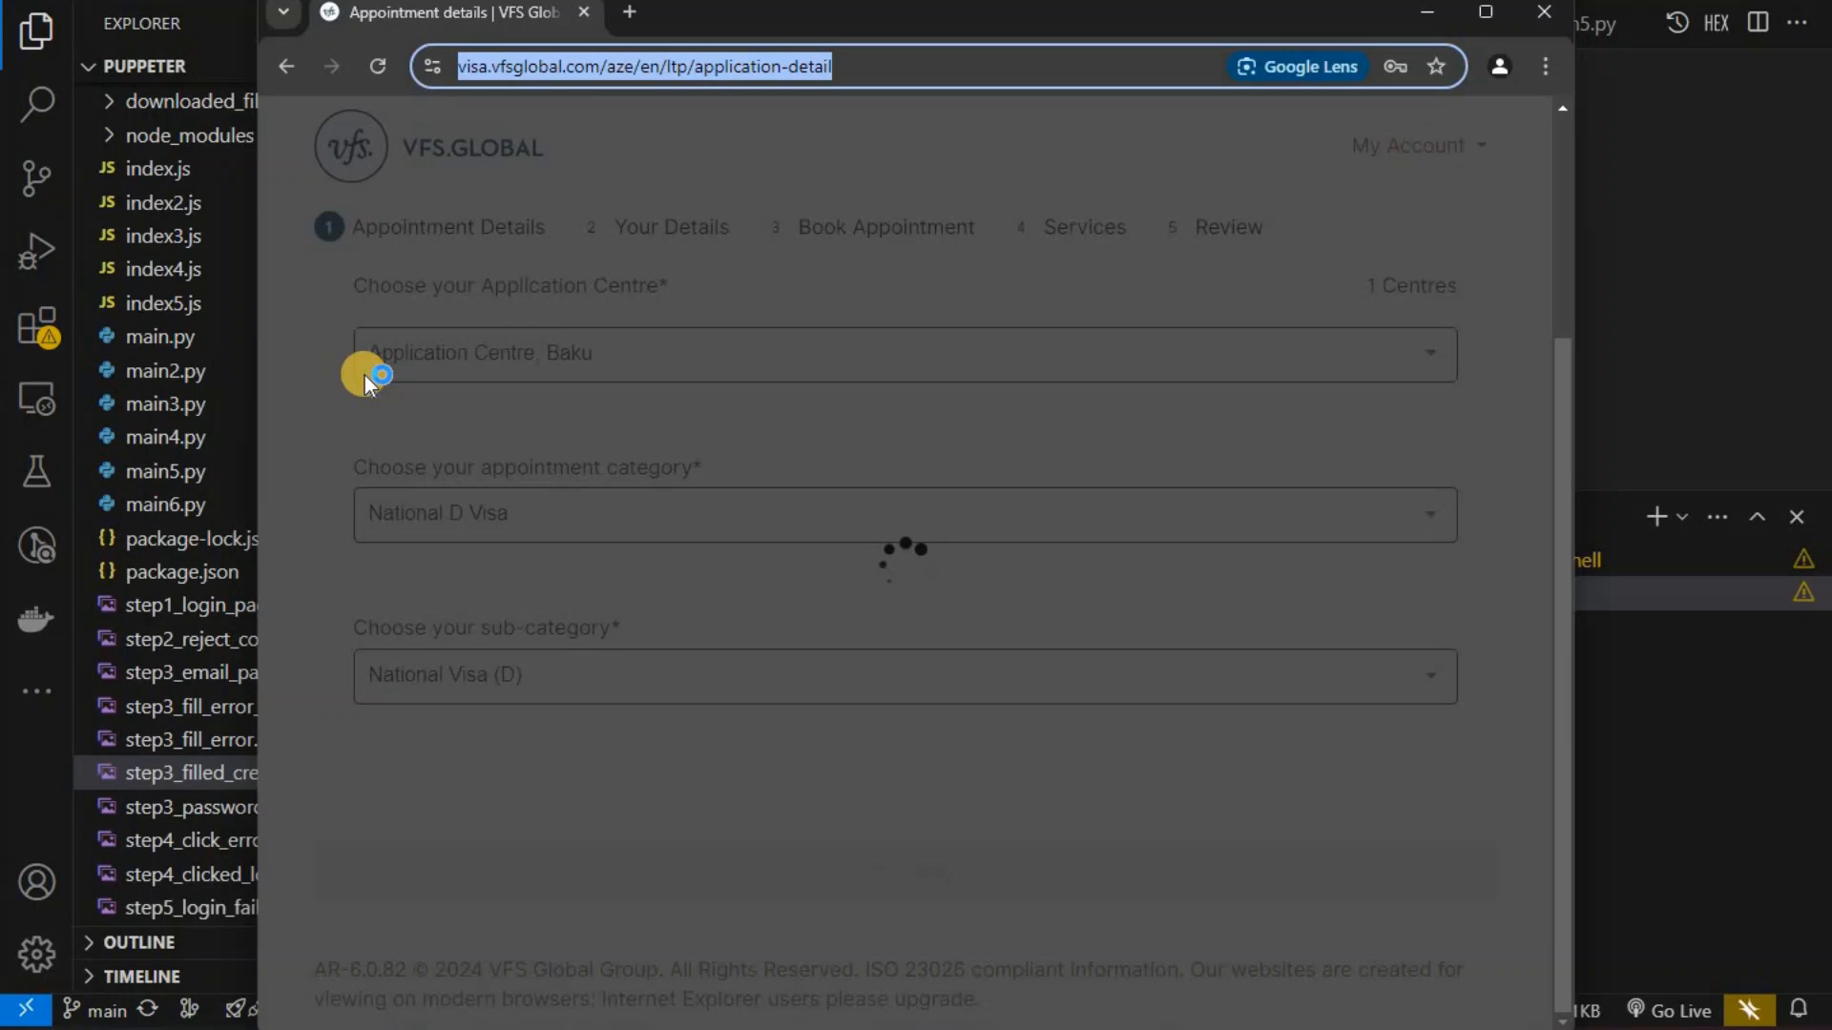
Step: Return to VS Code to read the log: no slots available, retrying in 30 minutes
left_click(239, 772)
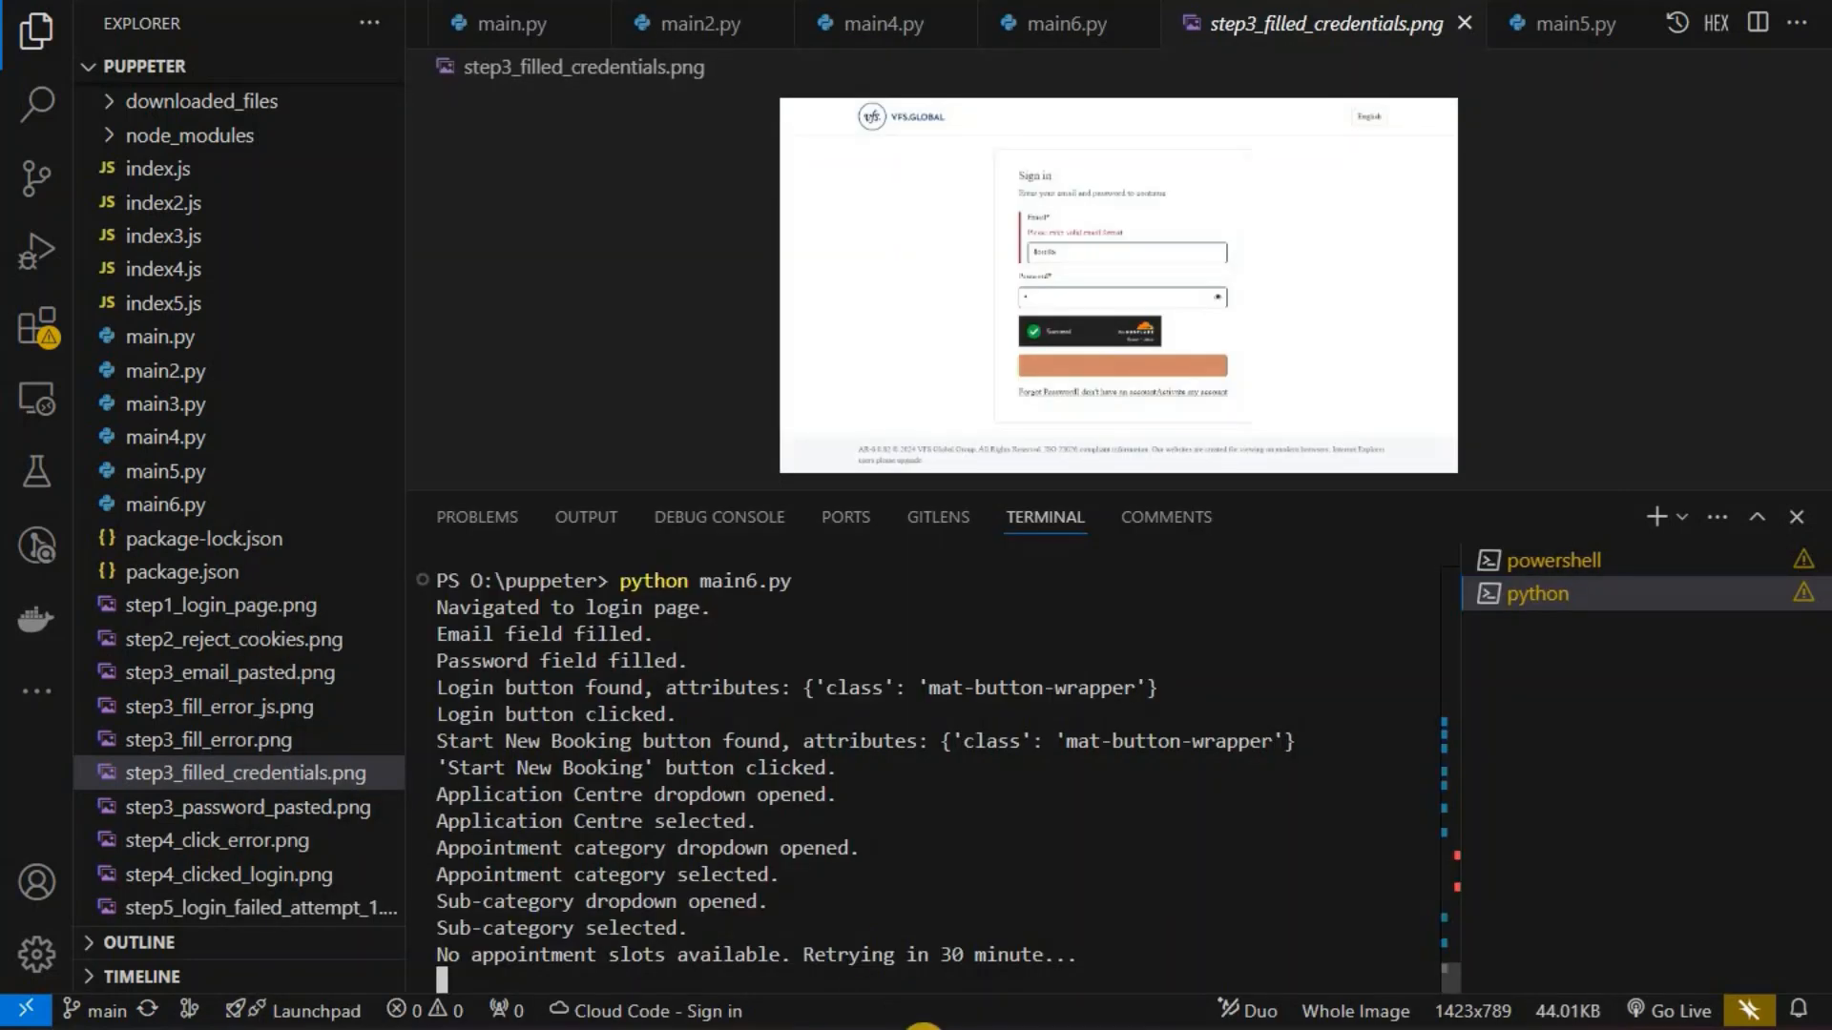
mouse_move(489, 967)
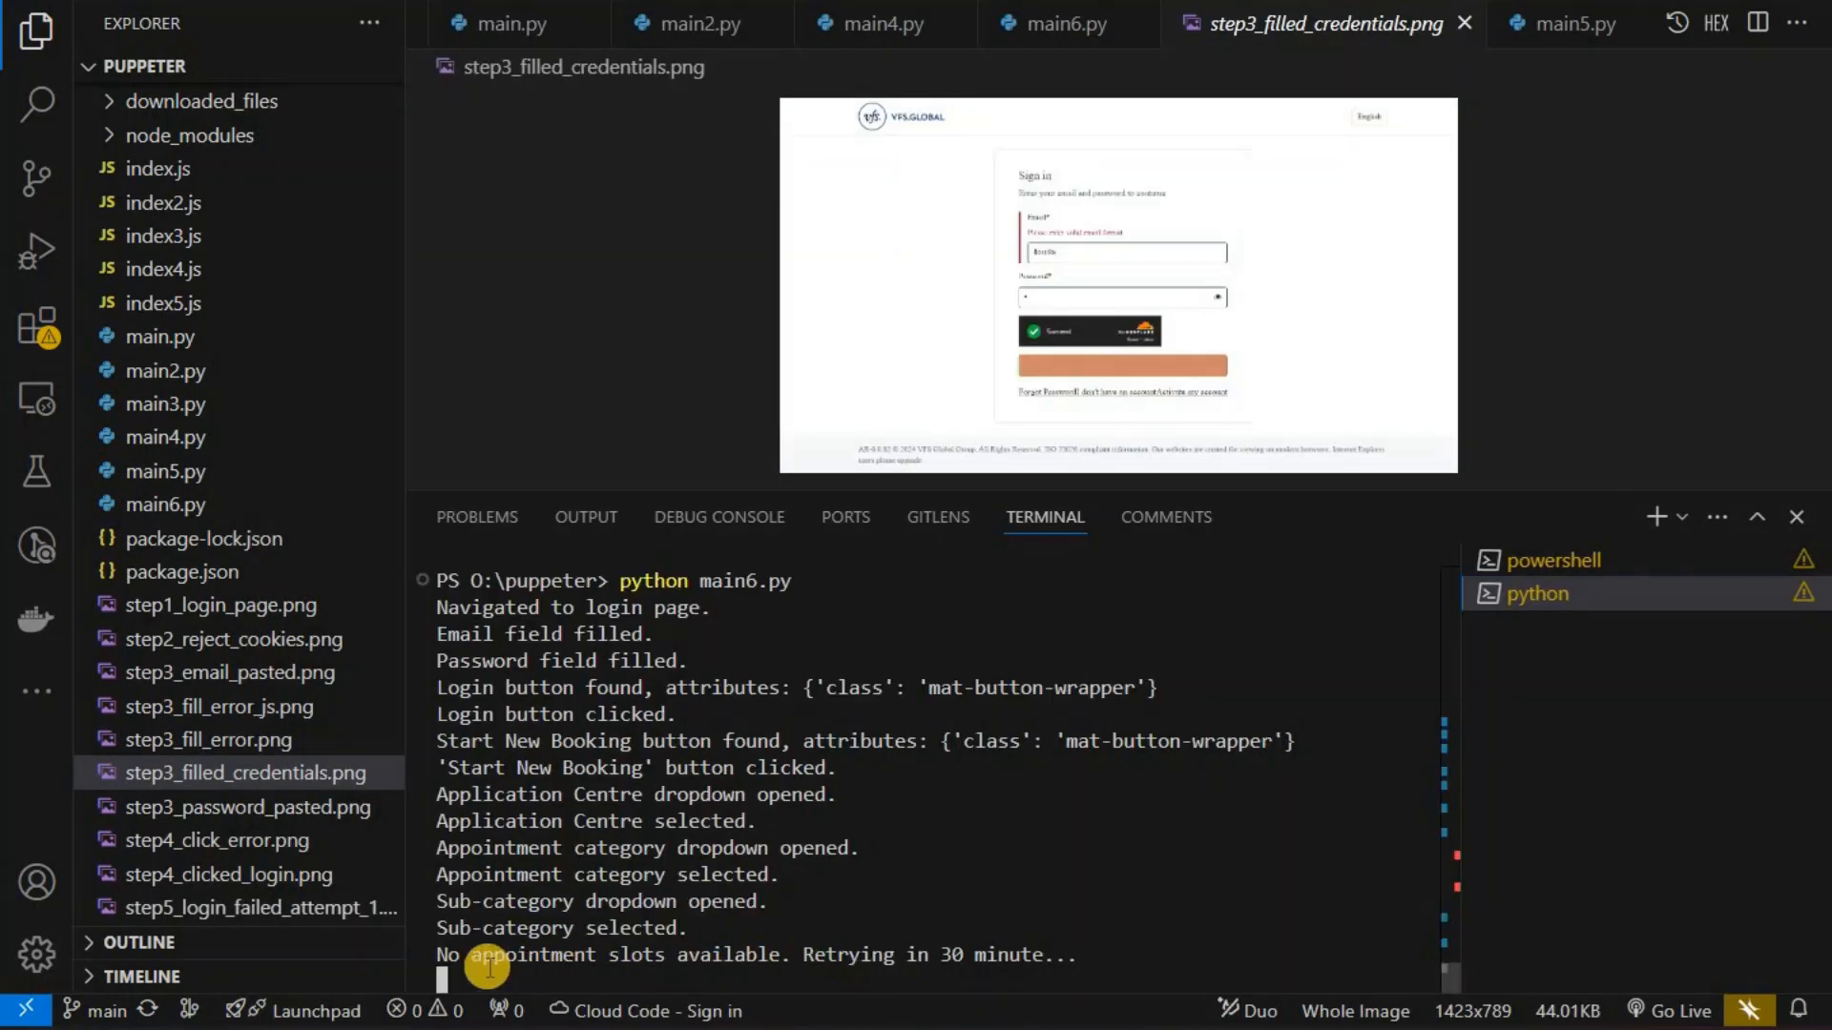
mouse_move(531, 959)
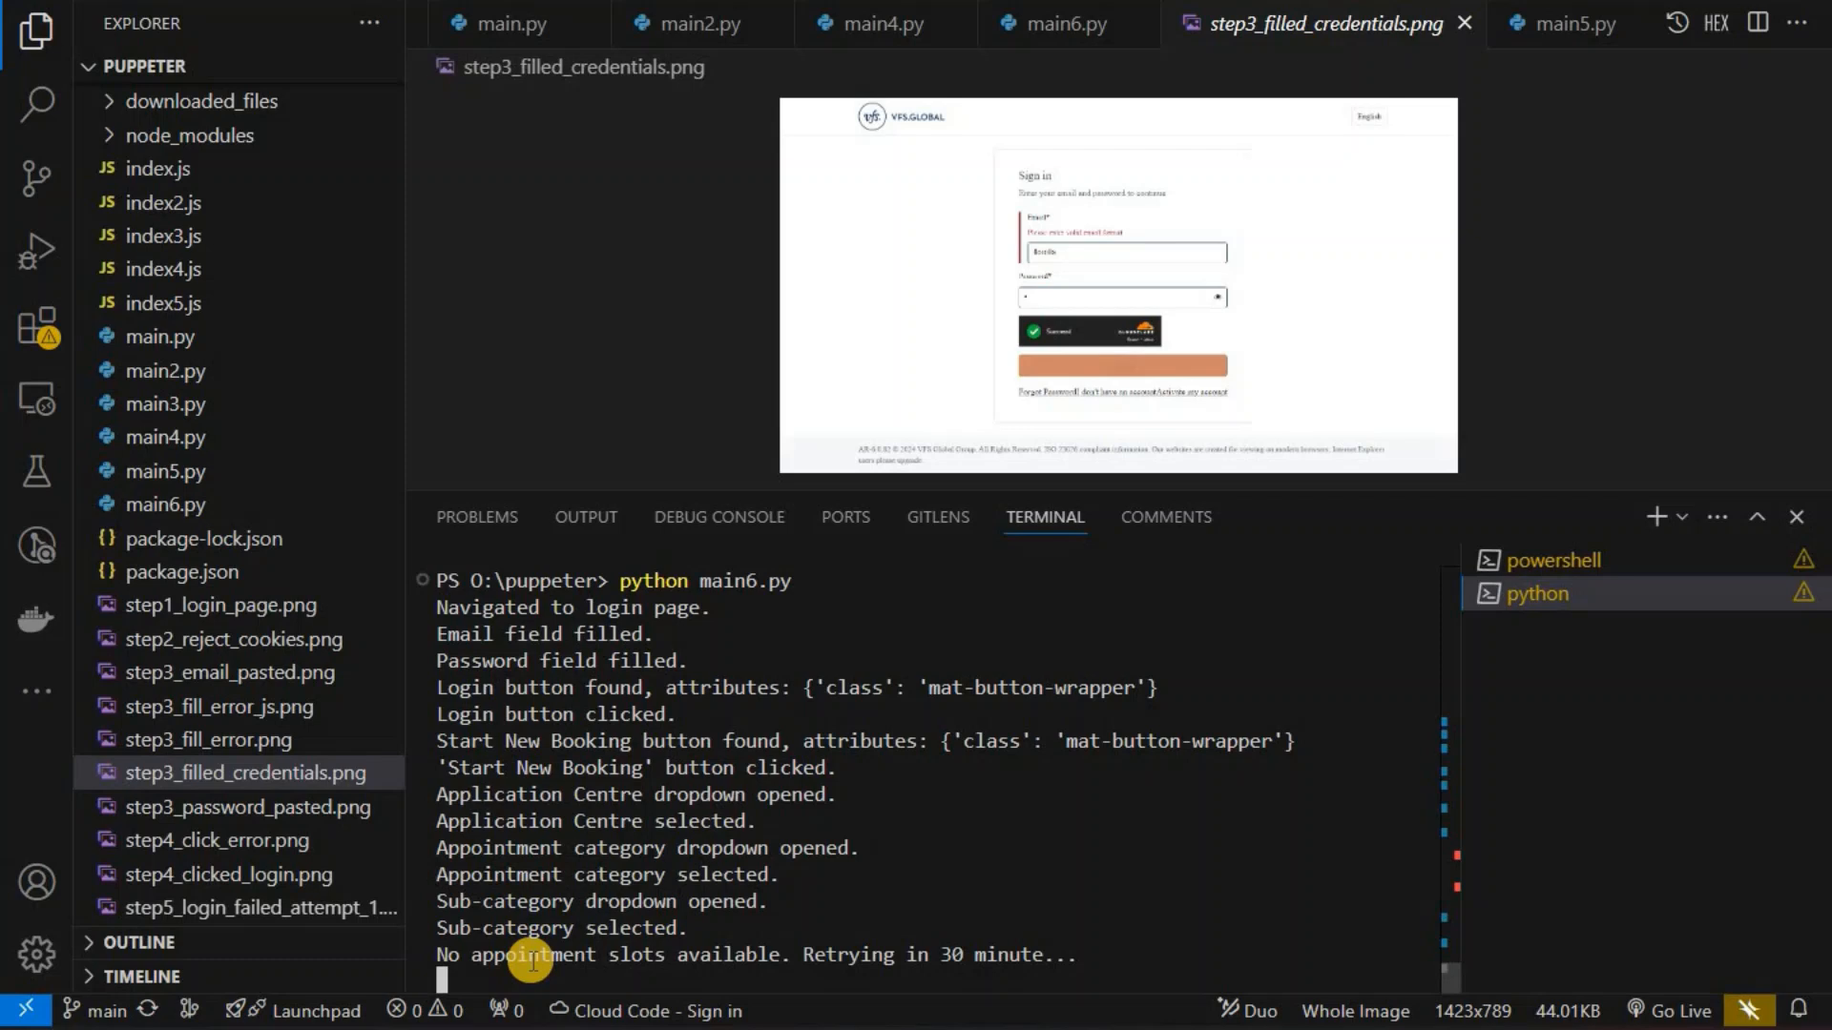
mouse_move(847, 954)
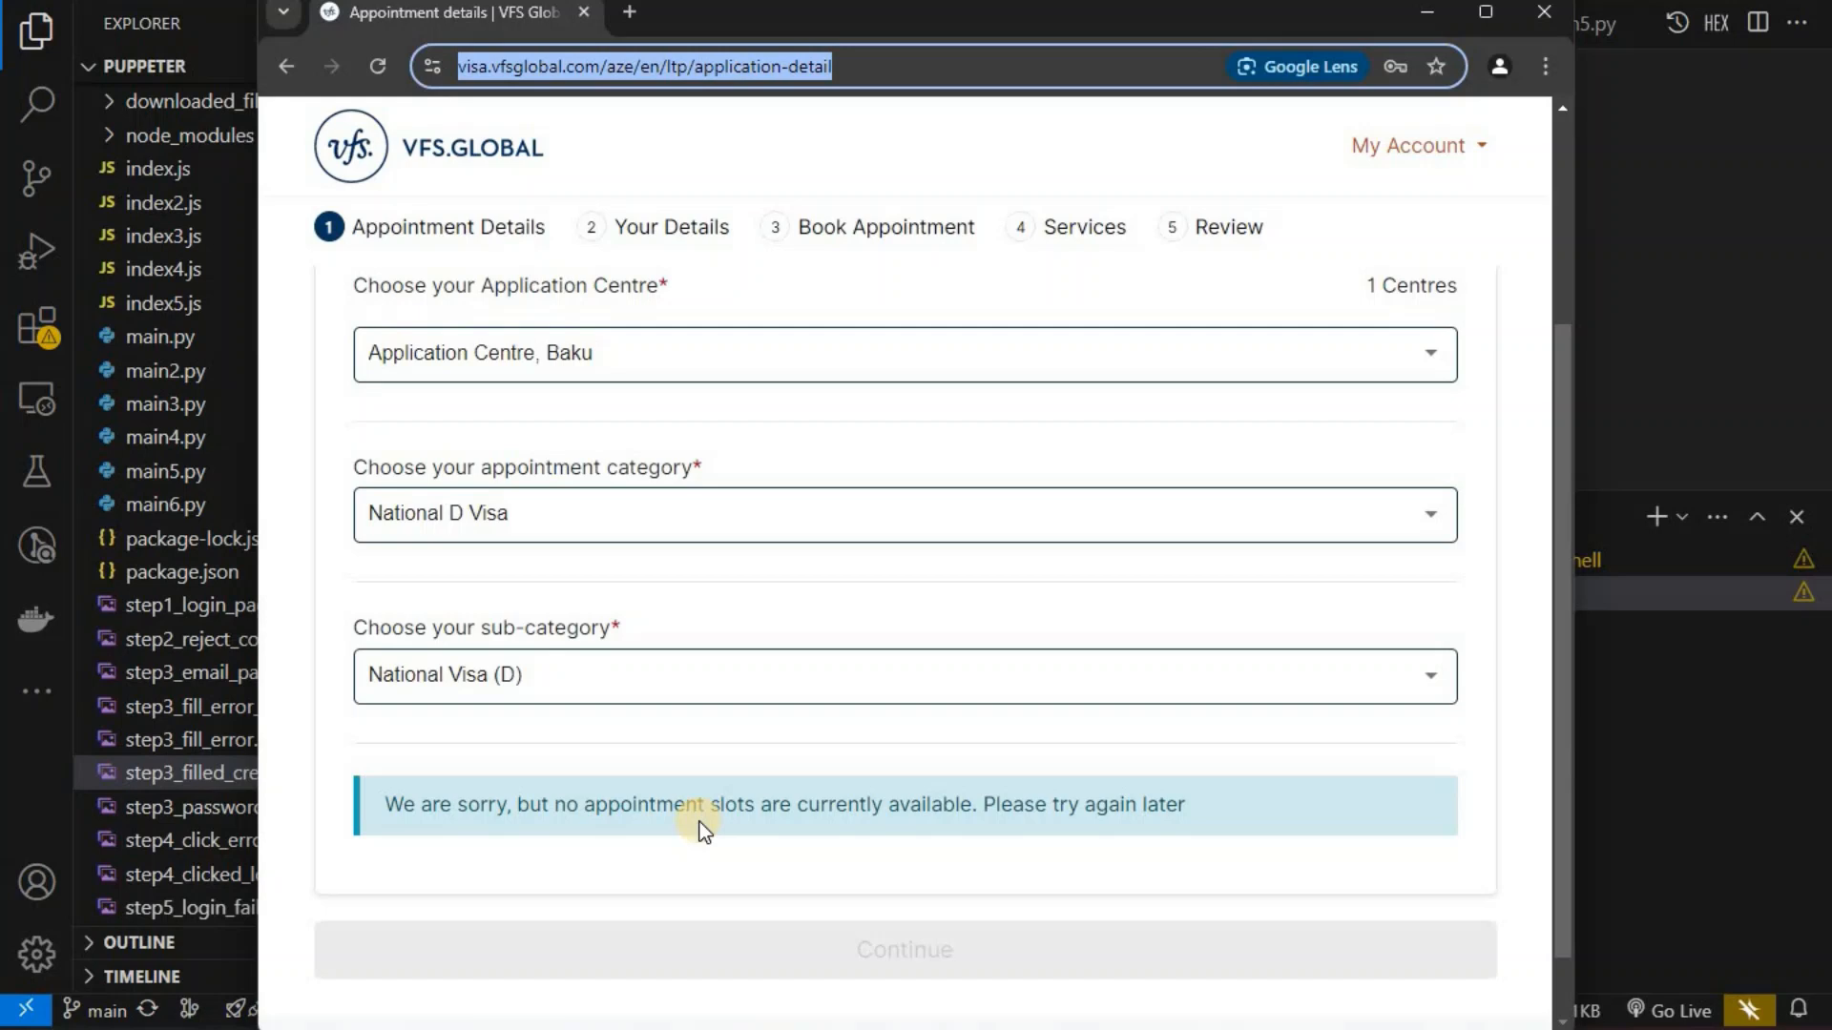
mouse_move(1154, 946)
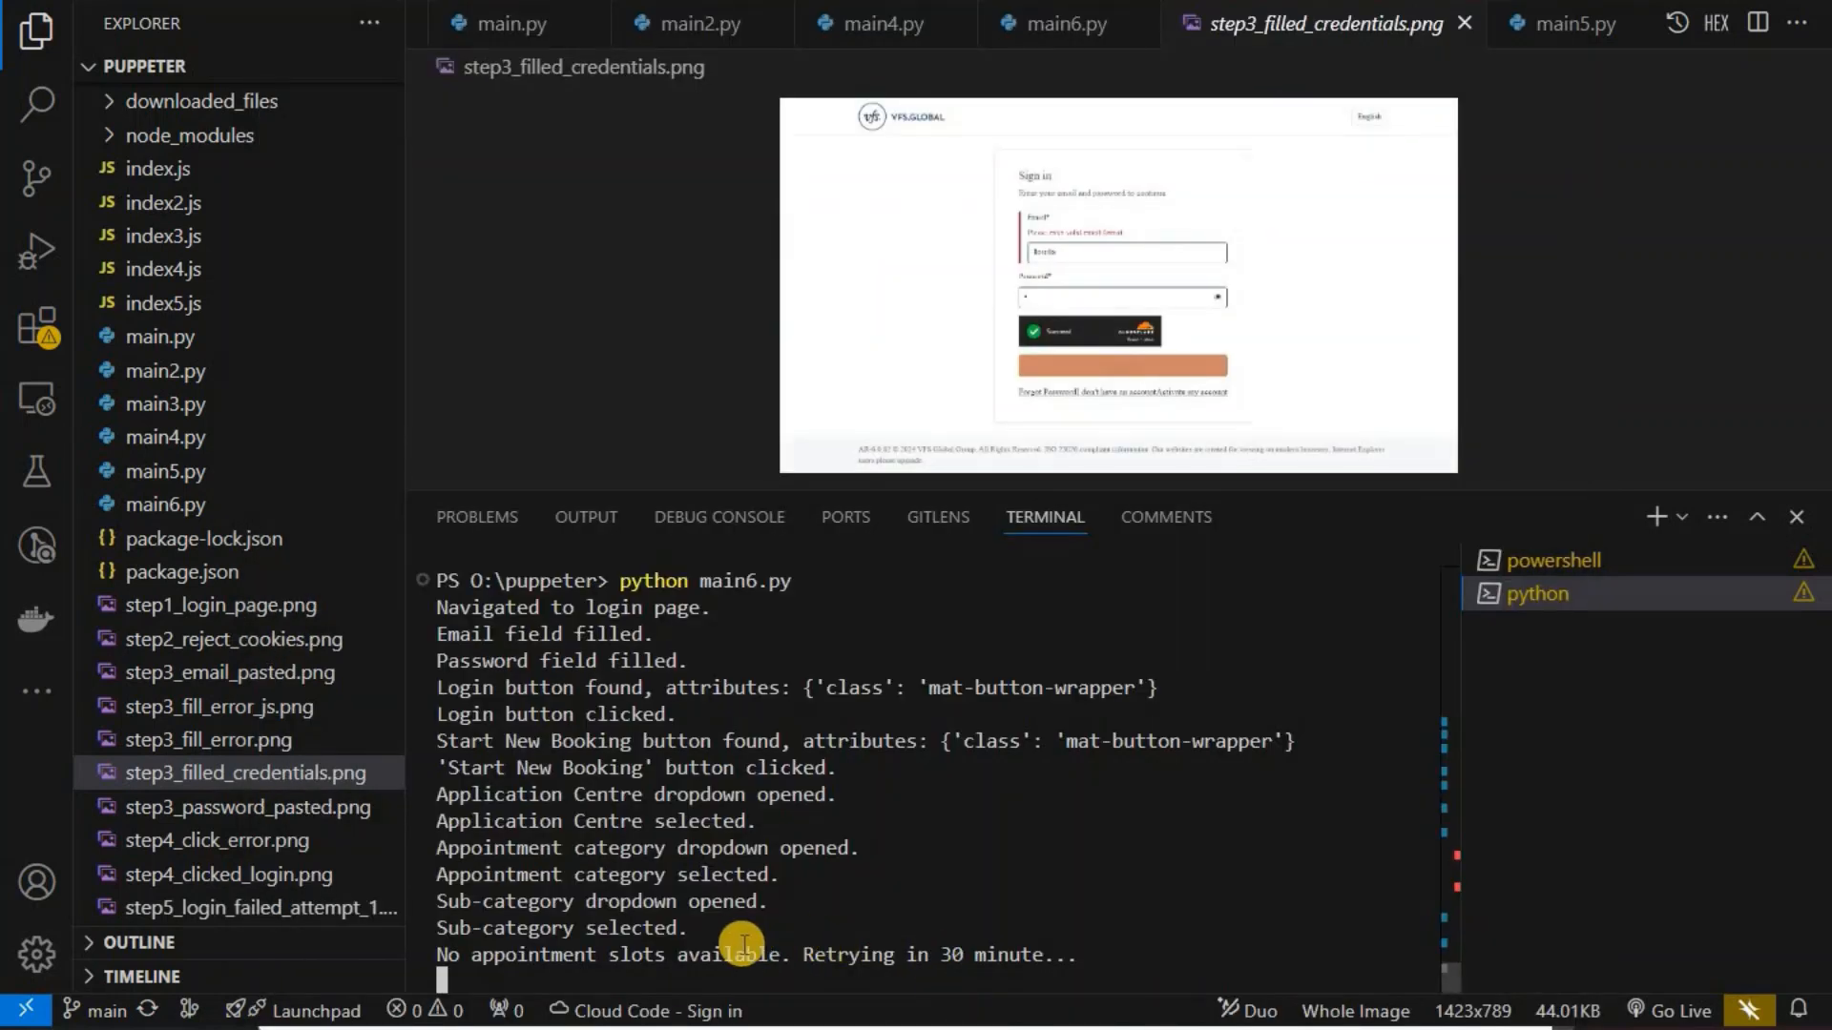
mouse_move(862, 935)
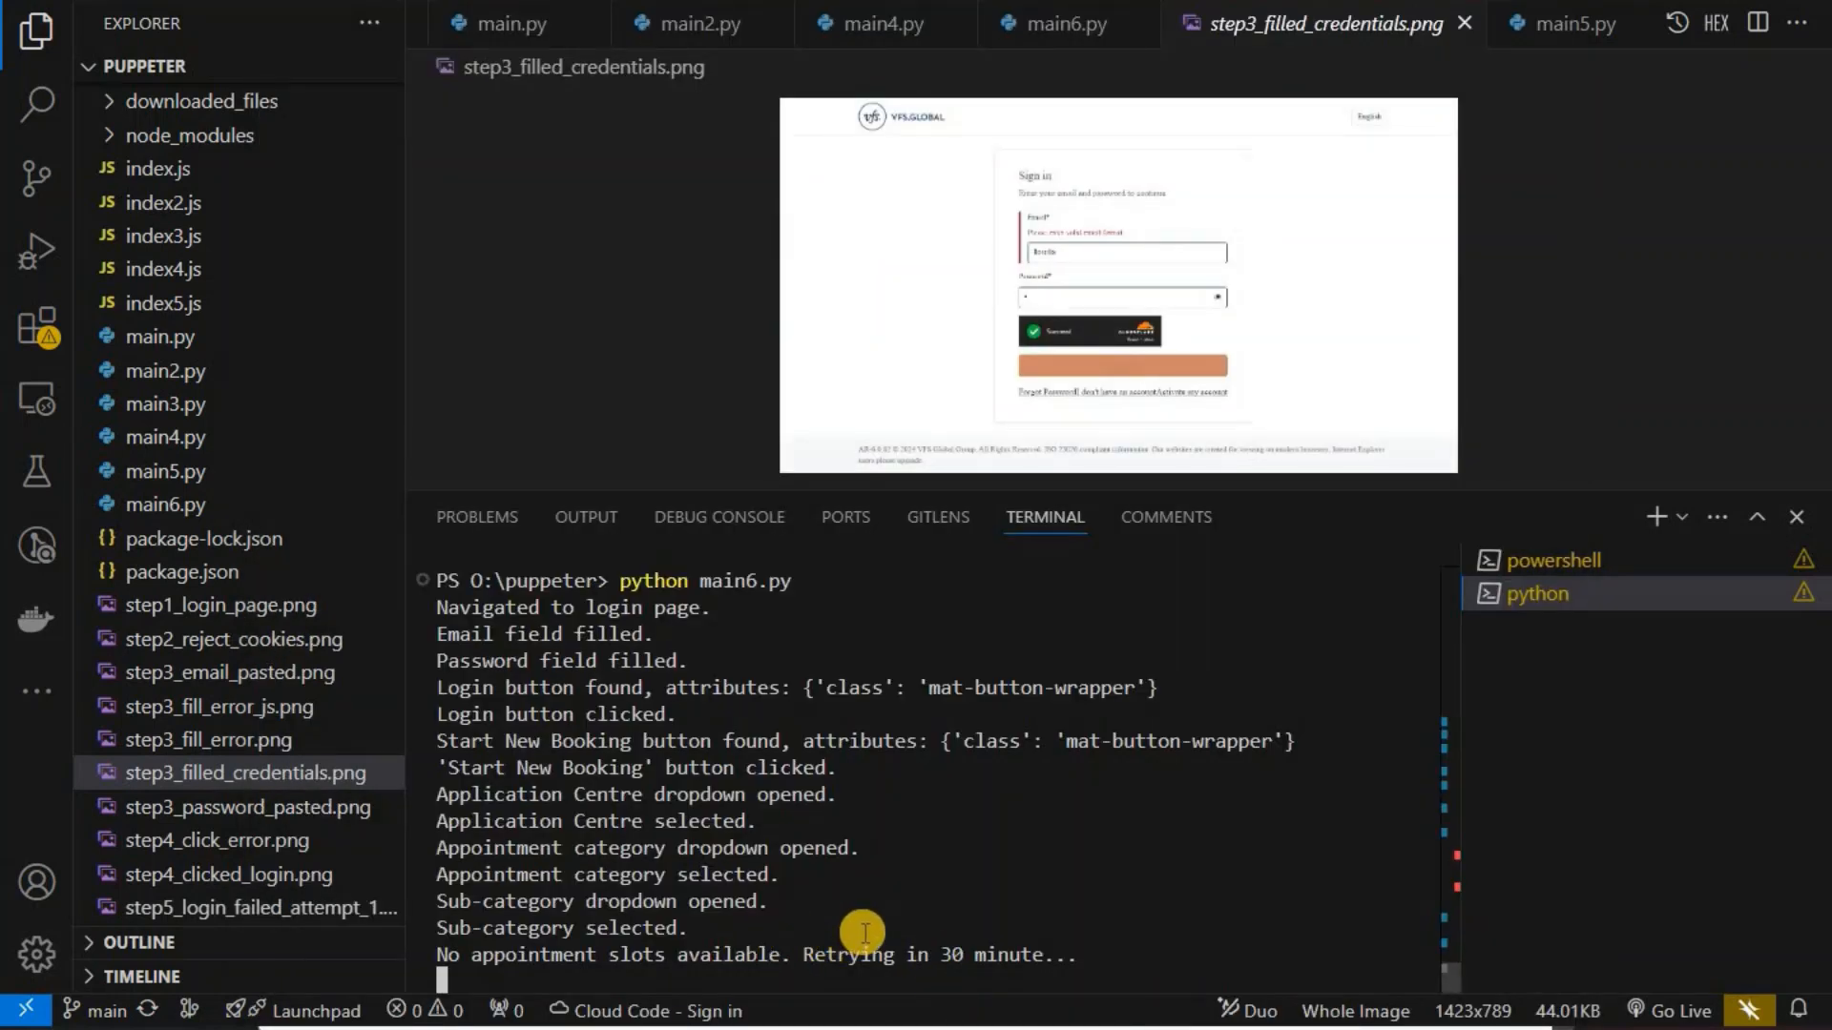